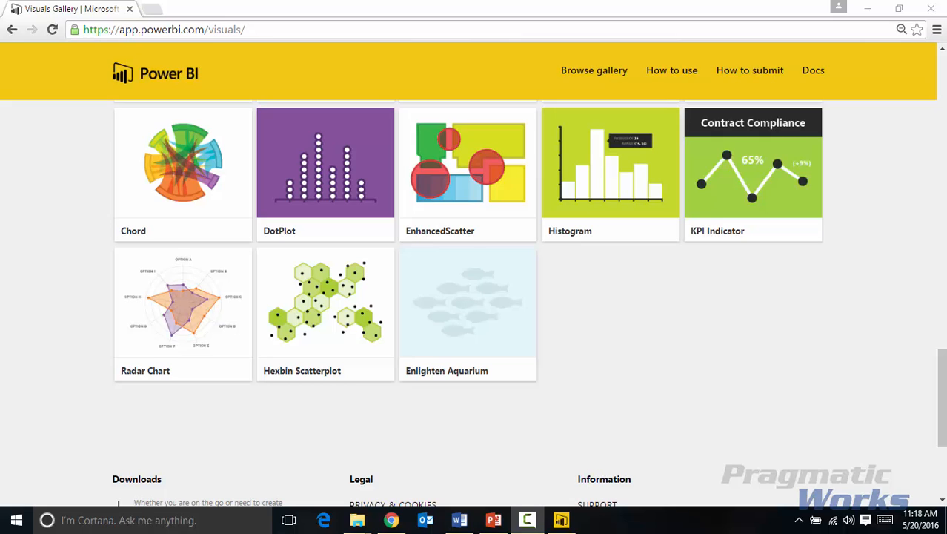
pyautogui.moveTo(295, 435)
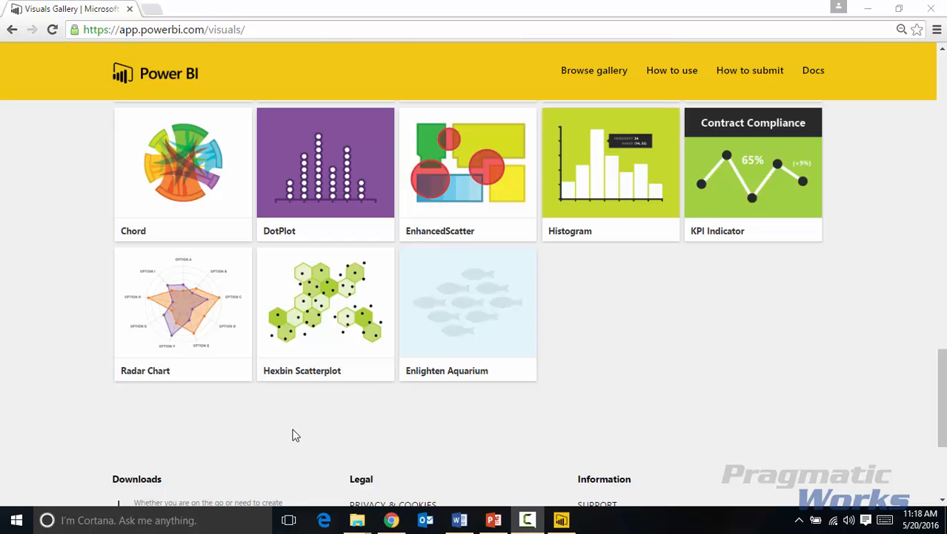
pyautogui.moveTo(319, 357)
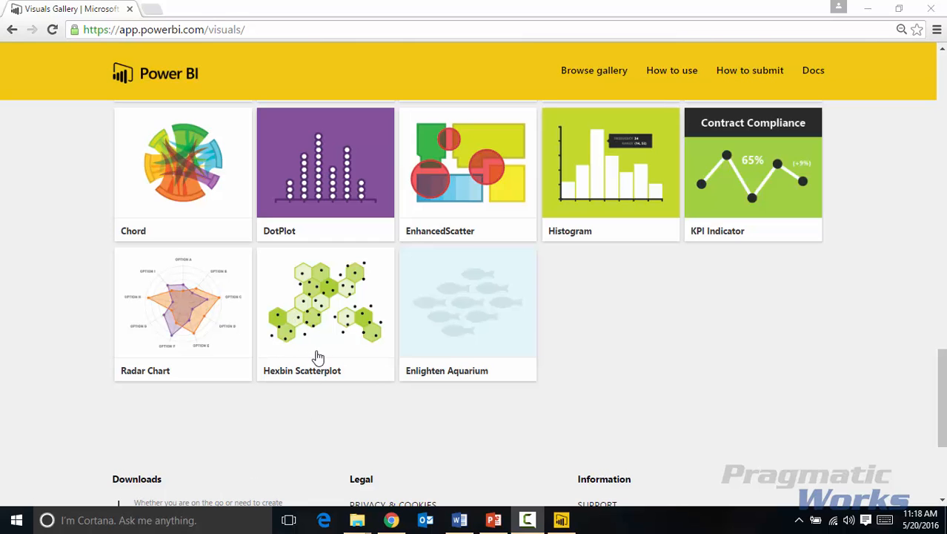
# - Preview the Hexbin Scatterplot visual's details, then return to Power BI Desktop
pyautogui.click(318, 303)
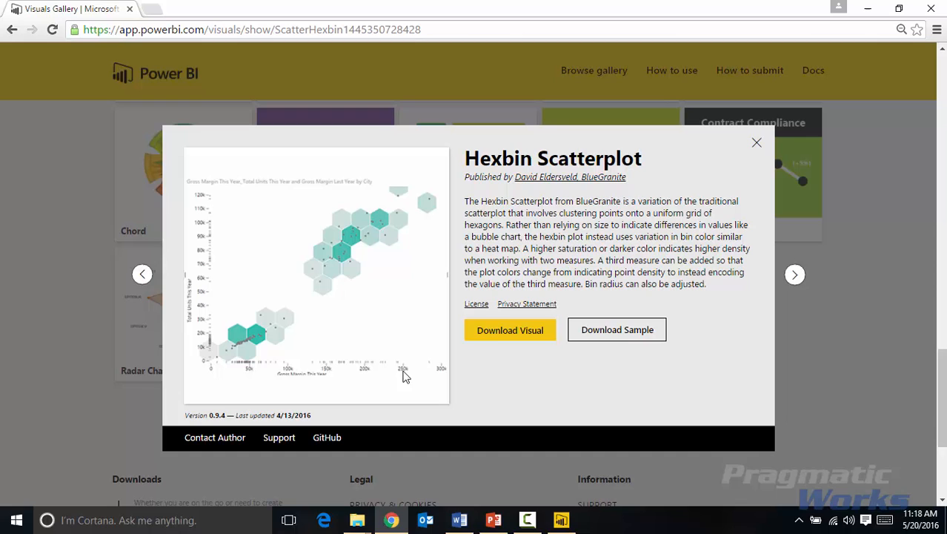
pyautogui.moveTo(606, 390)
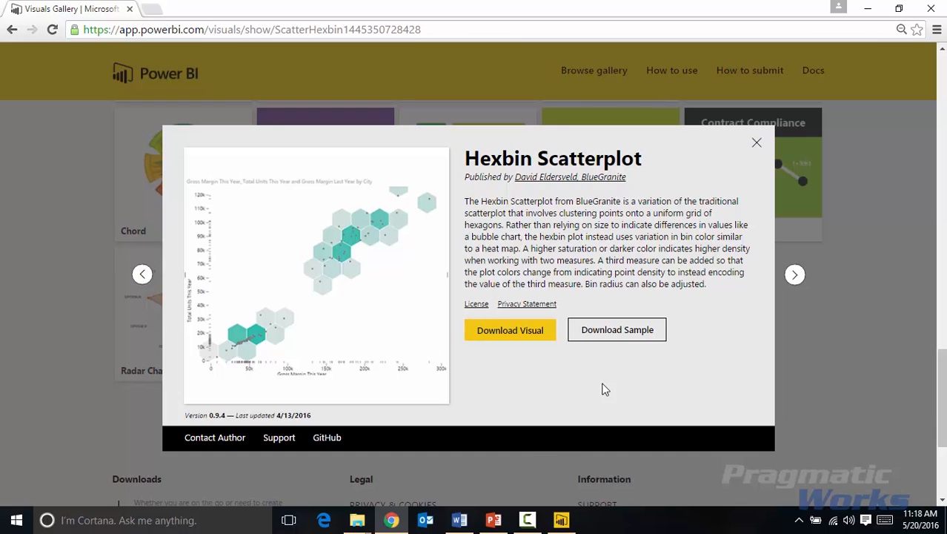
pyautogui.moveTo(767, 180)
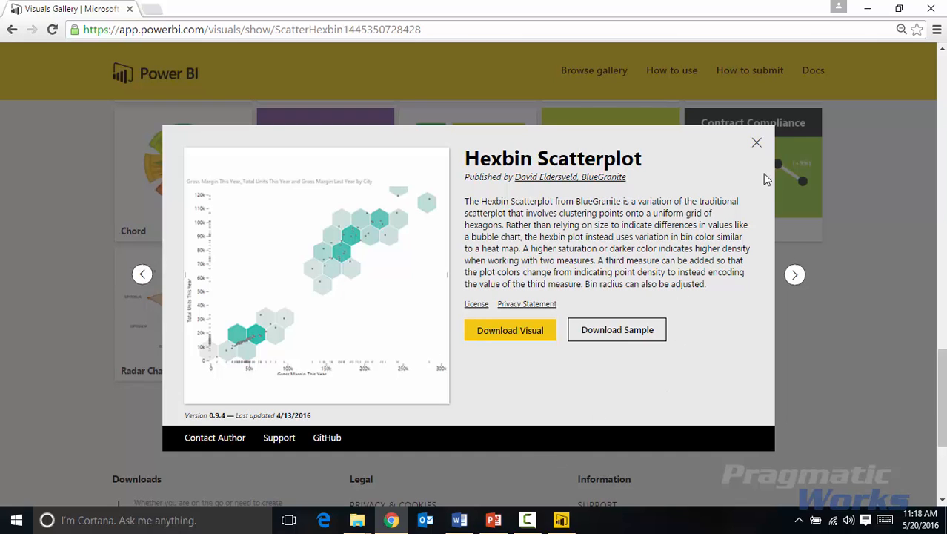
pyautogui.click(756, 141)
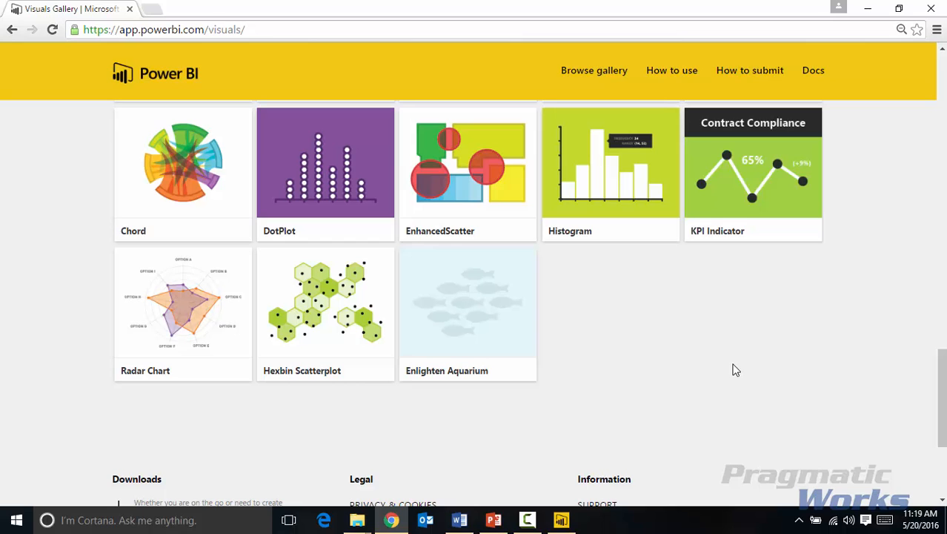
pyautogui.click(560, 519)
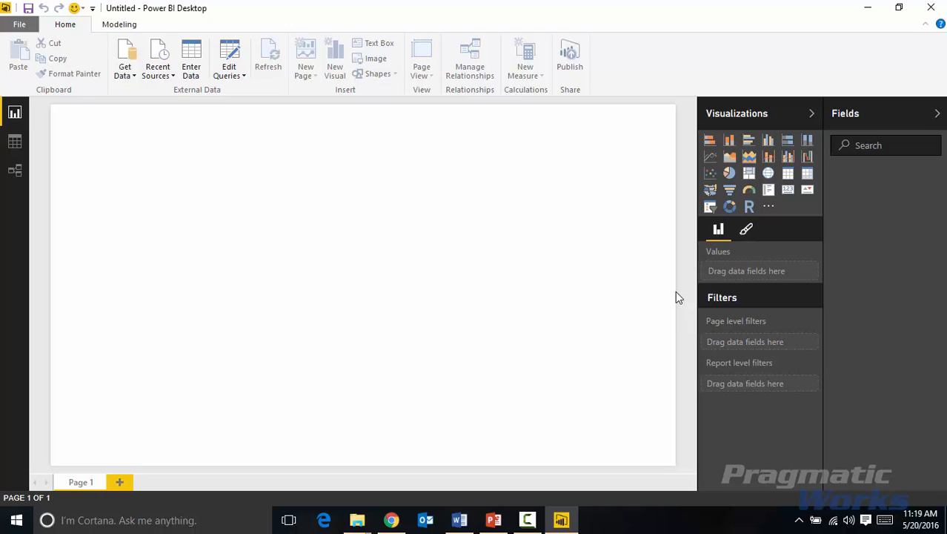
pyautogui.moveTo(123, 118)
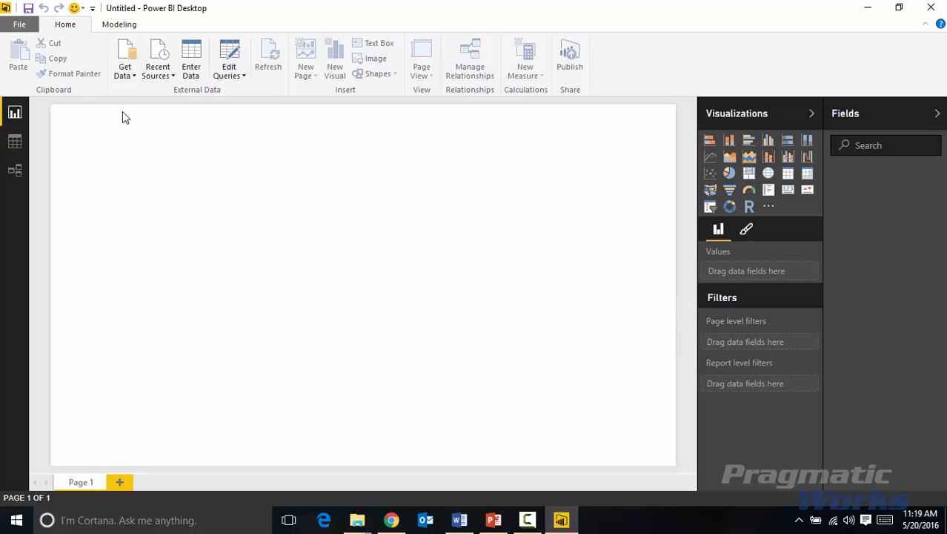
pyautogui.moveTo(125, 99)
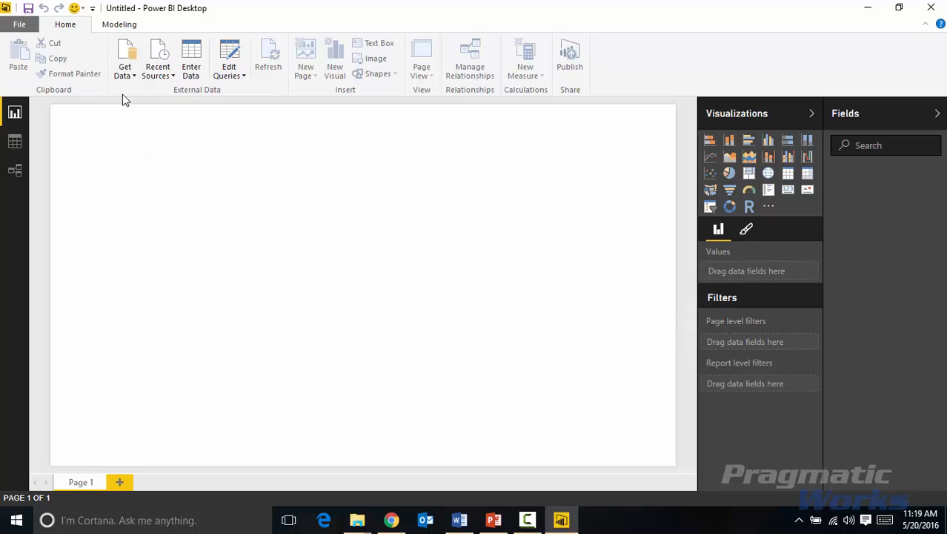
# - Load the Jobs table from the Jobs Salaries Excel workbook
pyautogui.click(124, 59)
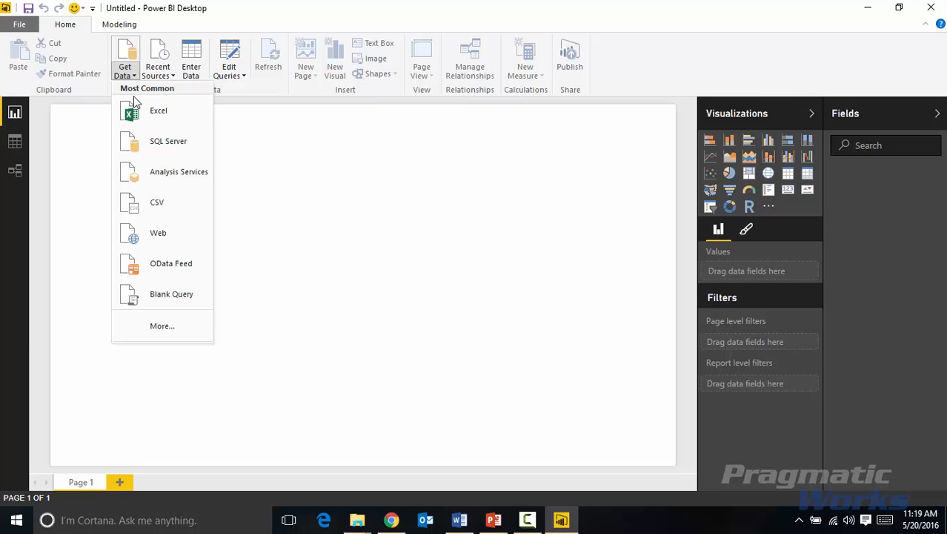
pyautogui.click(158, 110)
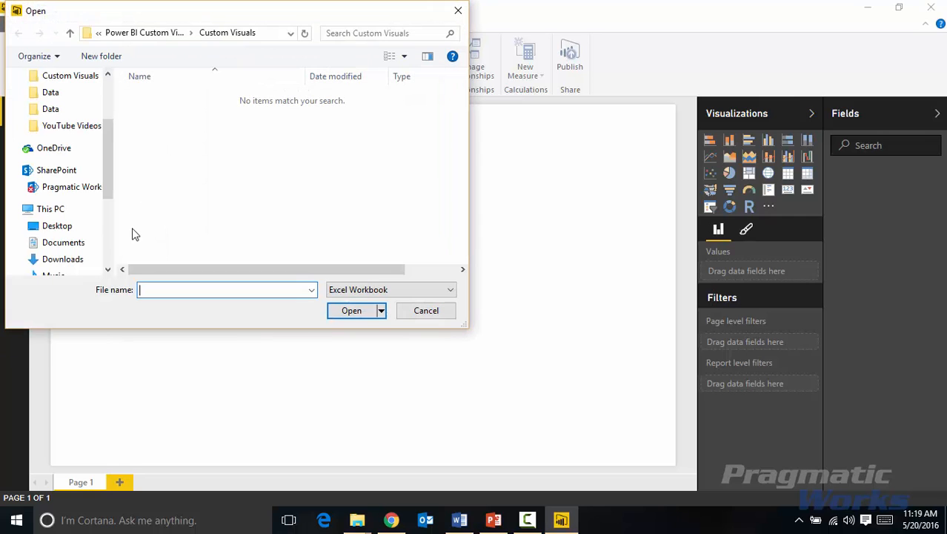
pyautogui.scroll(-3)
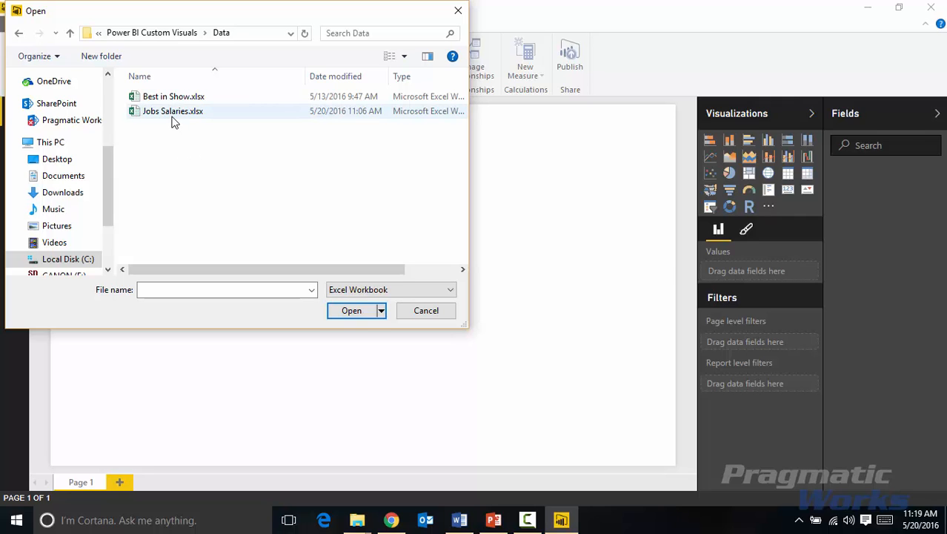
pyautogui.click(351, 310)
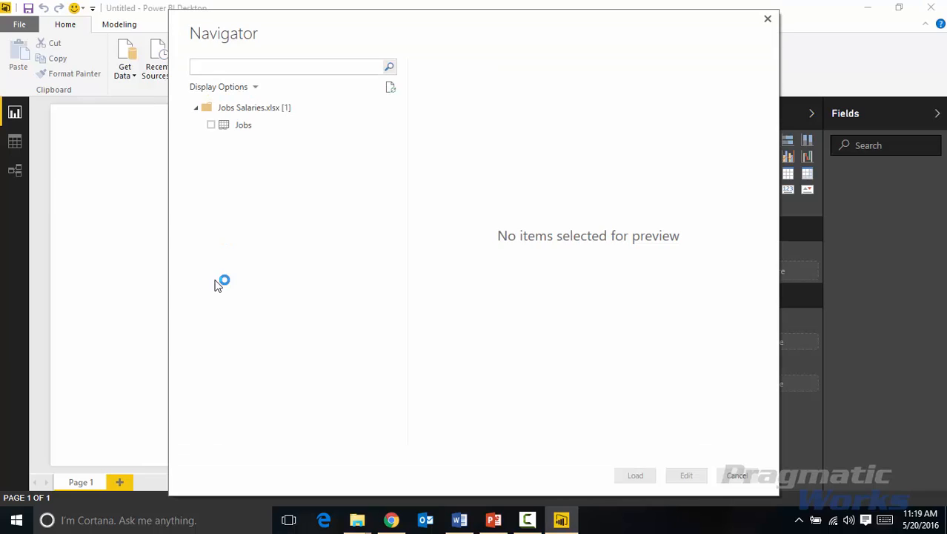
pyautogui.click(211, 125)
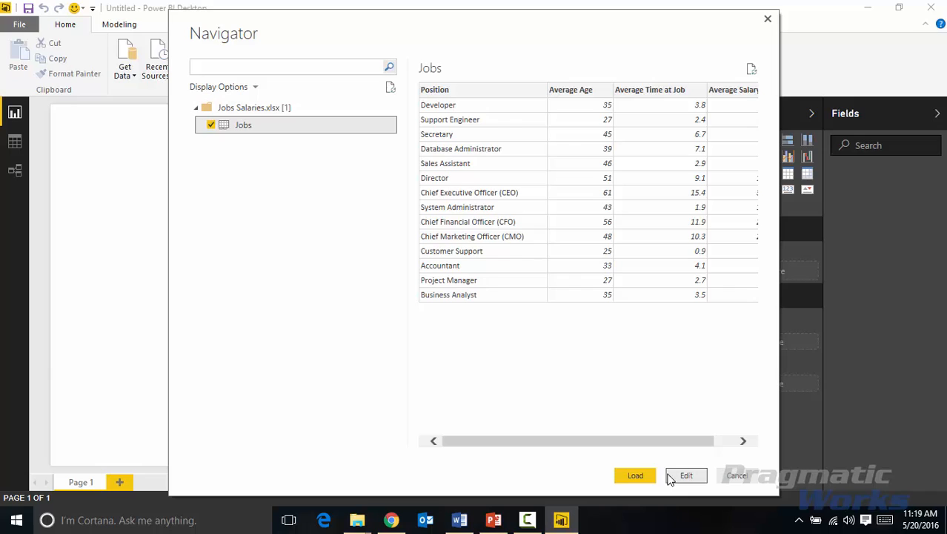
pyautogui.moveTo(636, 475)
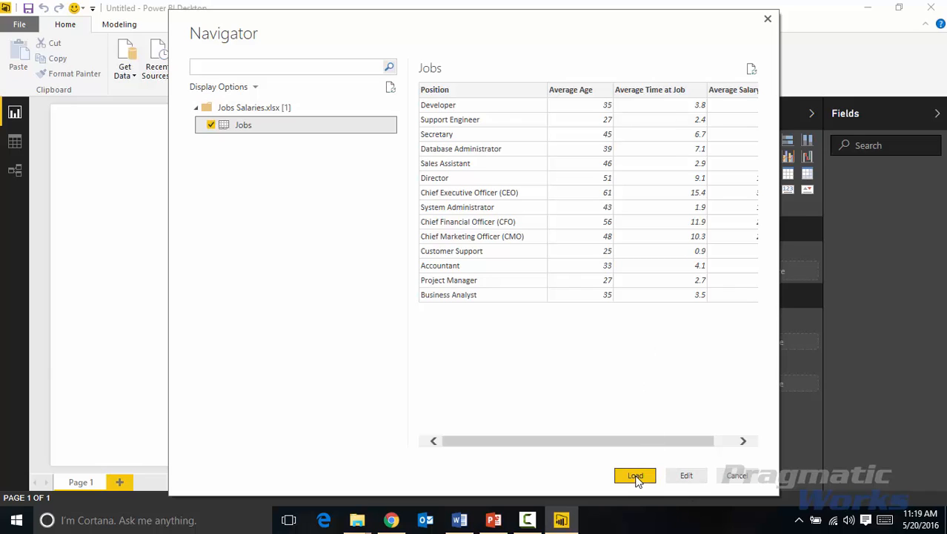
pyautogui.click(635, 476)
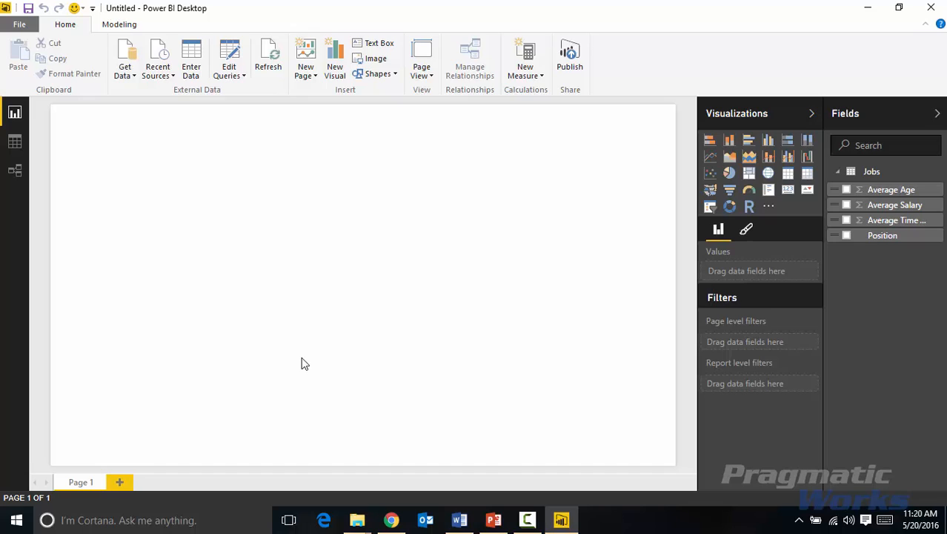
pyautogui.moveTo(860, 273)
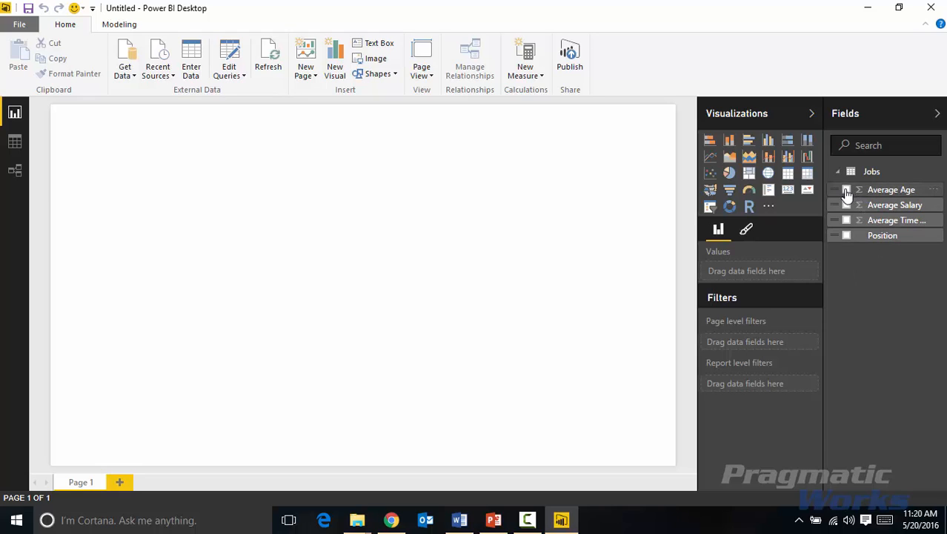
# - Build a column chart of Average Age and Average Time at Job by Position
pyautogui.click(845, 189)
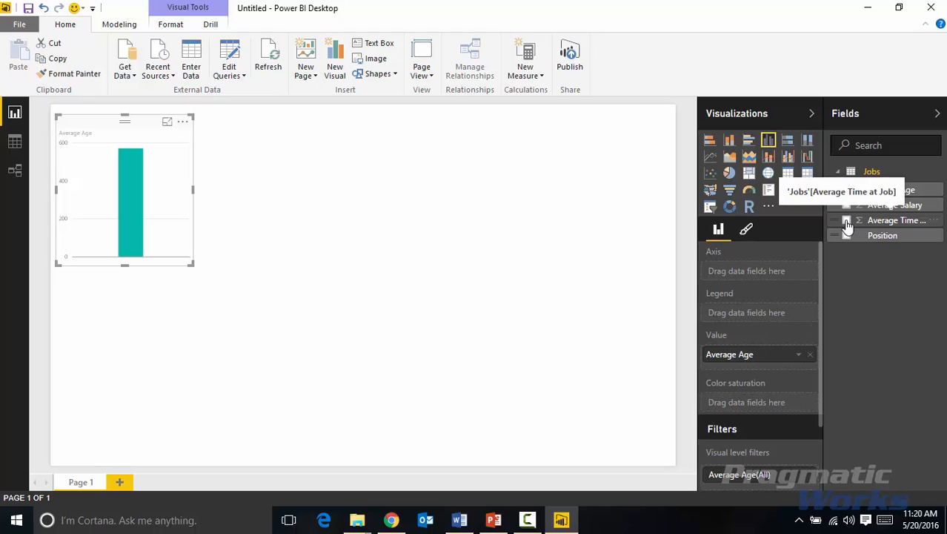
pyautogui.click(847, 220)
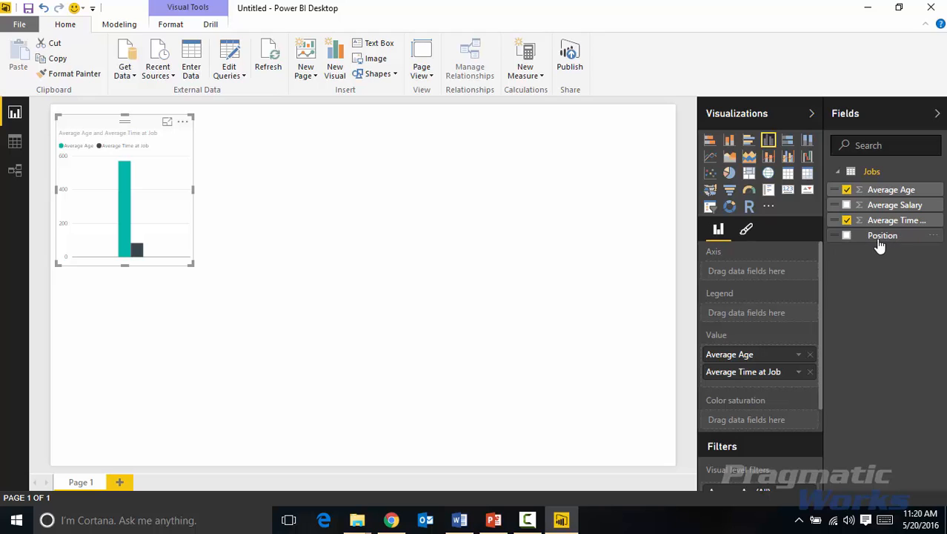
pyautogui.click(846, 235)
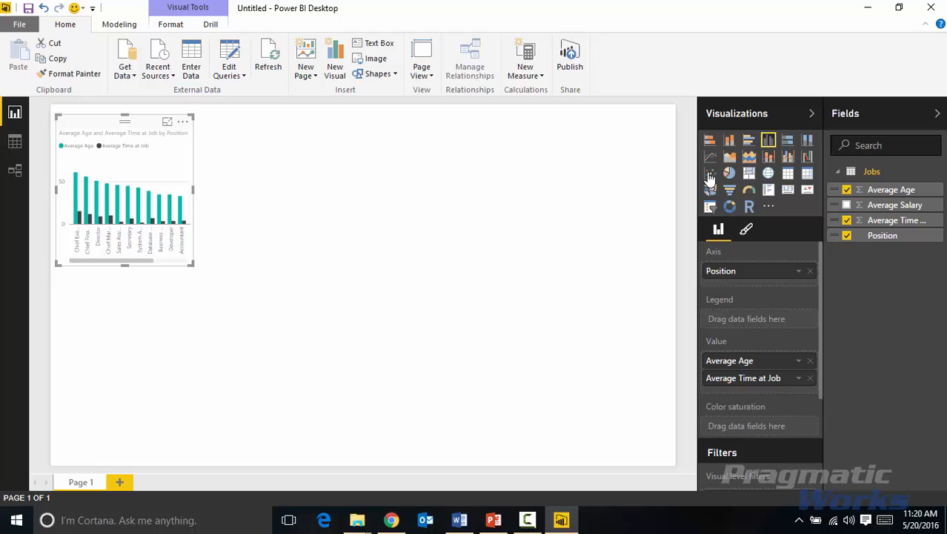
pyautogui.moveTo(709, 173)
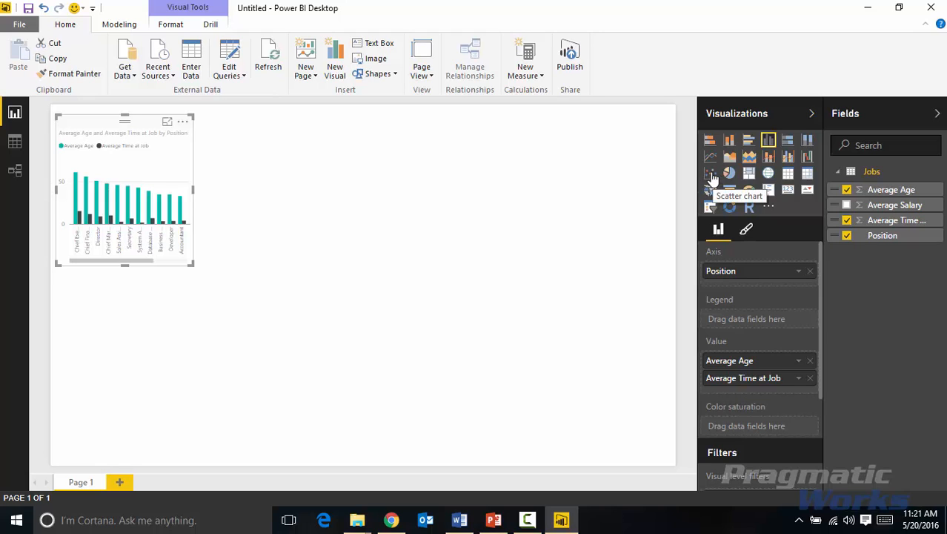
# - Switch the column chart to a scatter chart and enlarge it on the page
pyautogui.click(710, 173)
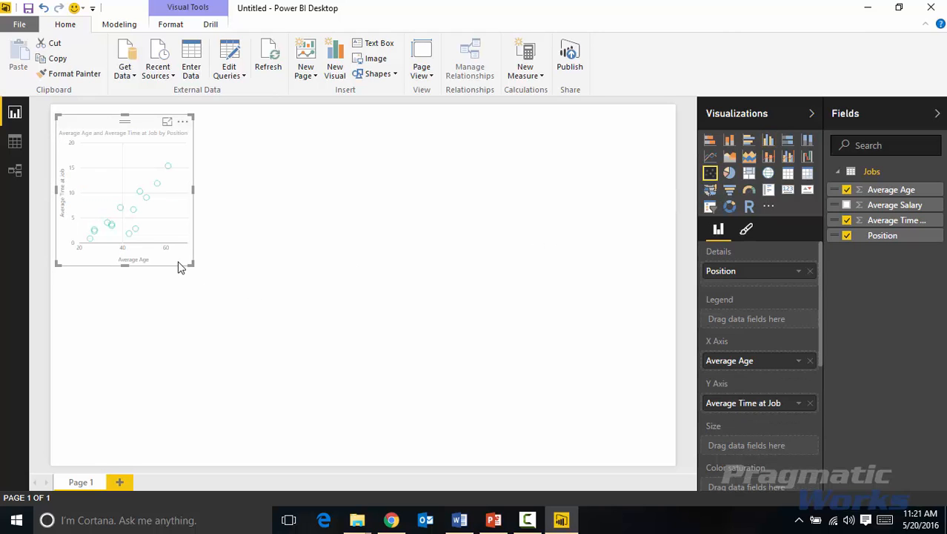
pyautogui.moveTo(193, 272); pyautogui.dragTo(327, 434)
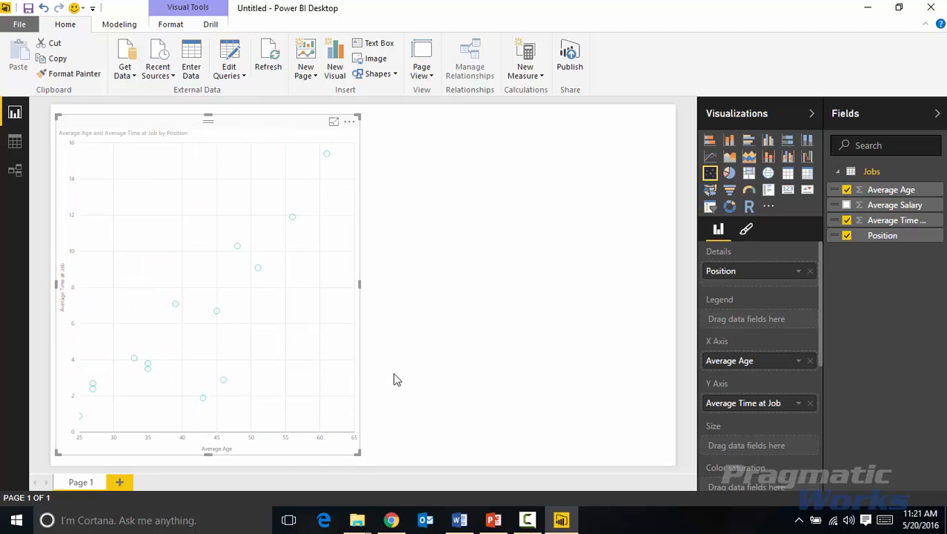
pyautogui.moveTo(359, 282)
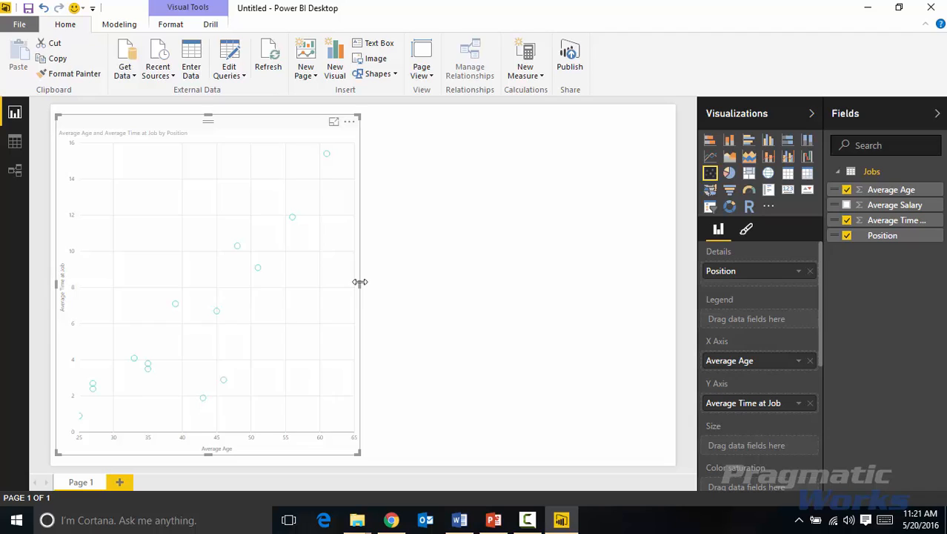
pyautogui.moveTo(360, 282); pyautogui.dragTo(349, 284)
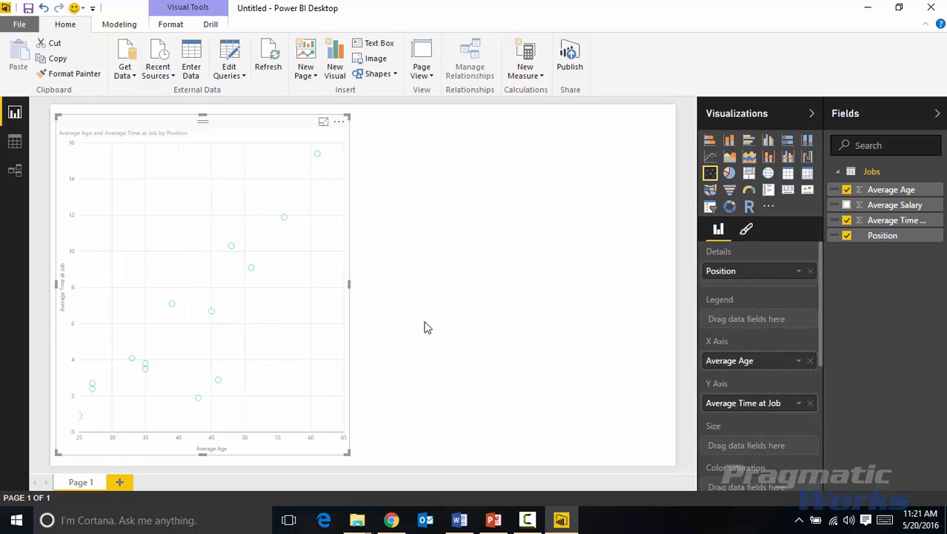
pyautogui.moveTo(438, 325)
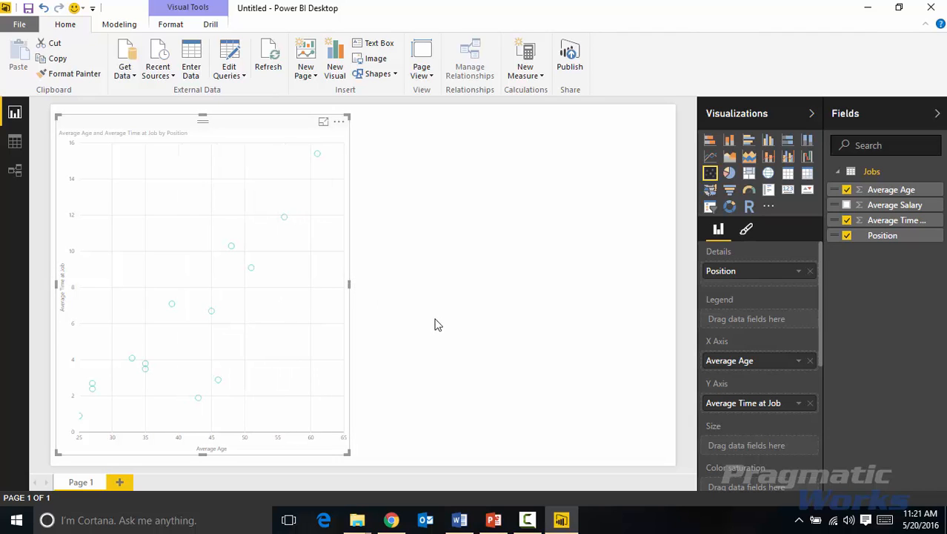
pyautogui.moveTo(489, 402)
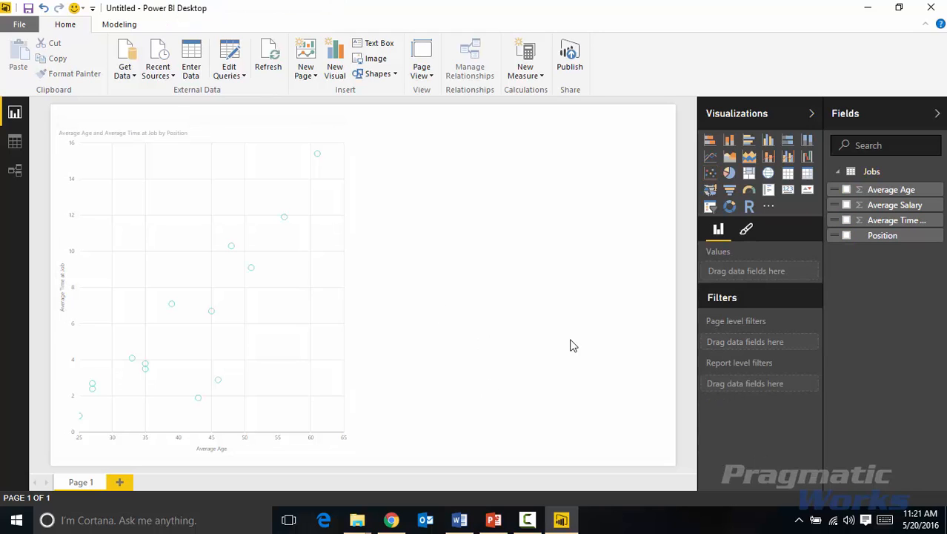
pyautogui.moveTo(768, 207)
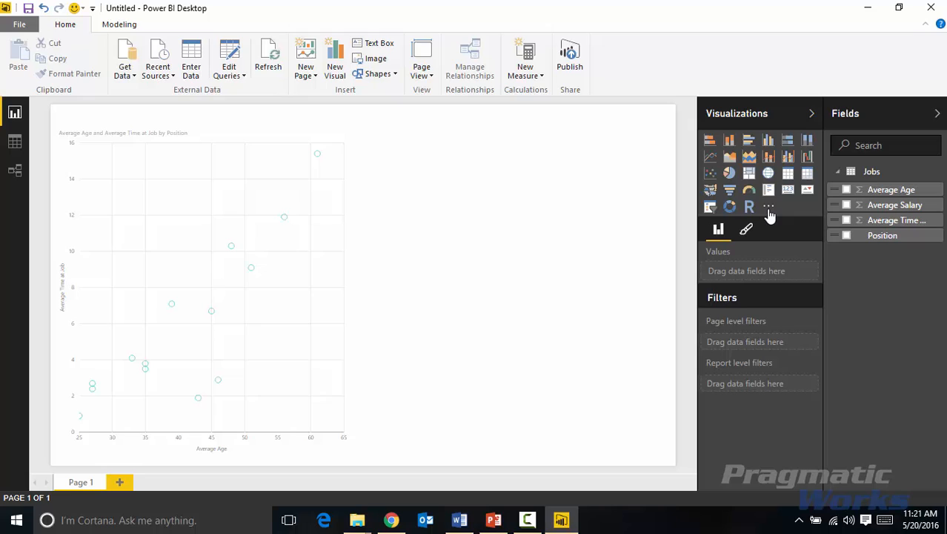
pyautogui.moveTo(769, 206)
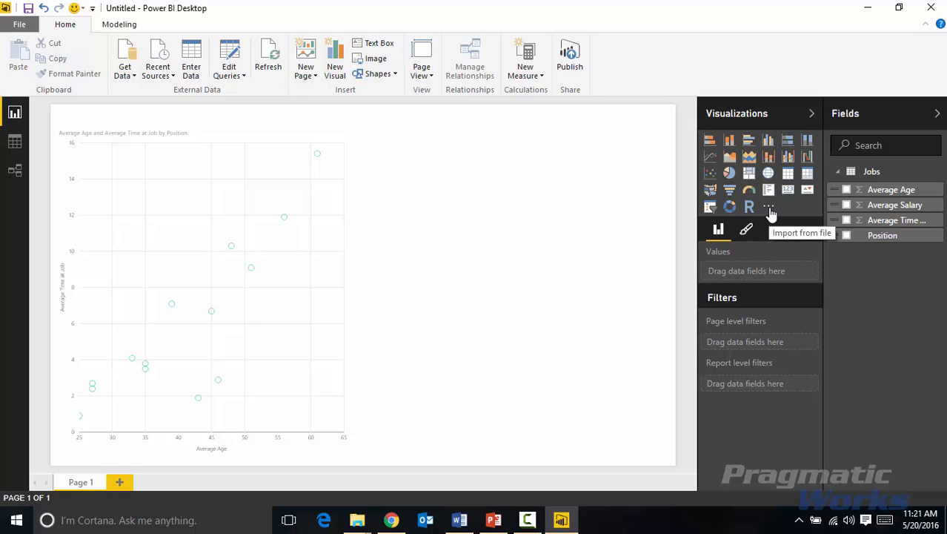
# - Import ScatterHexbin.0.9.4.pbiviz from the Custom Visuals folder as a custom visual
pyautogui.click(768, 206)
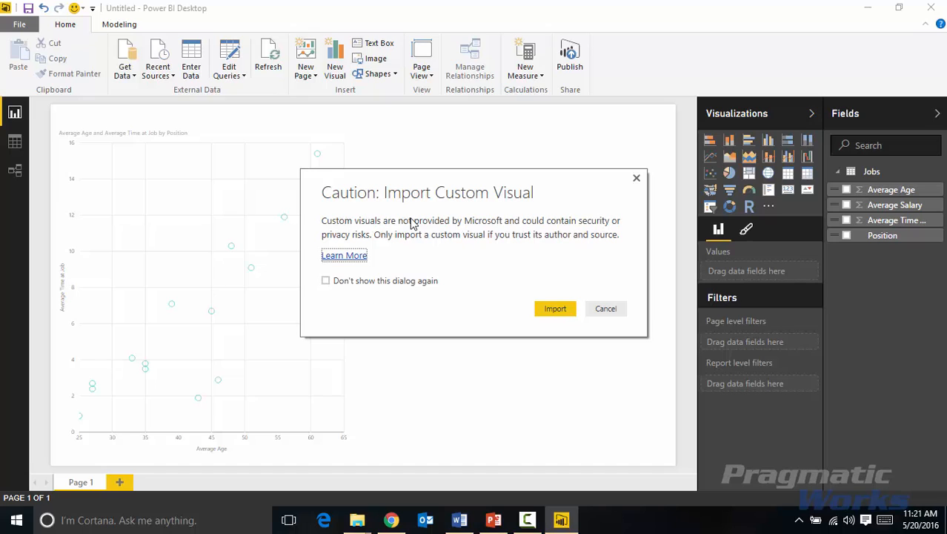
pyautogui.moveTo(556, 308)
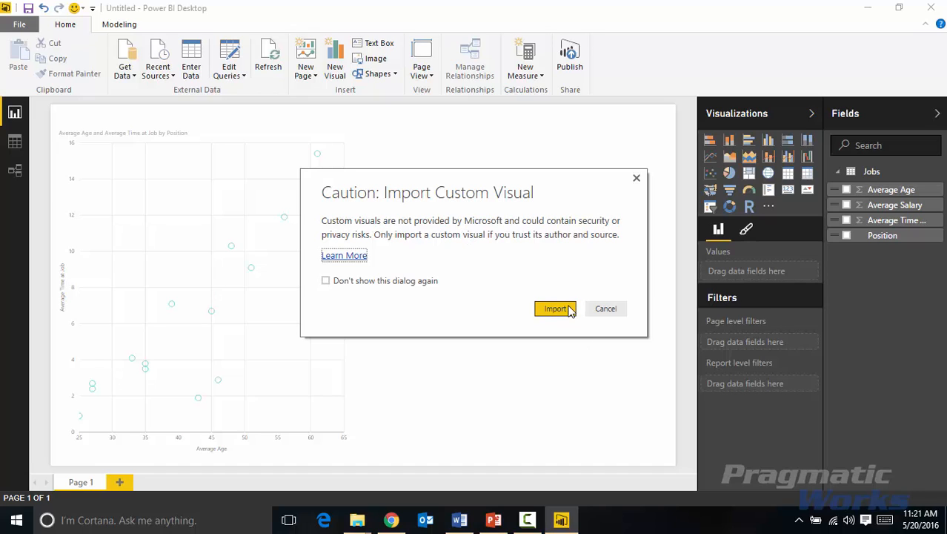
pyautogui.click(554, 308)
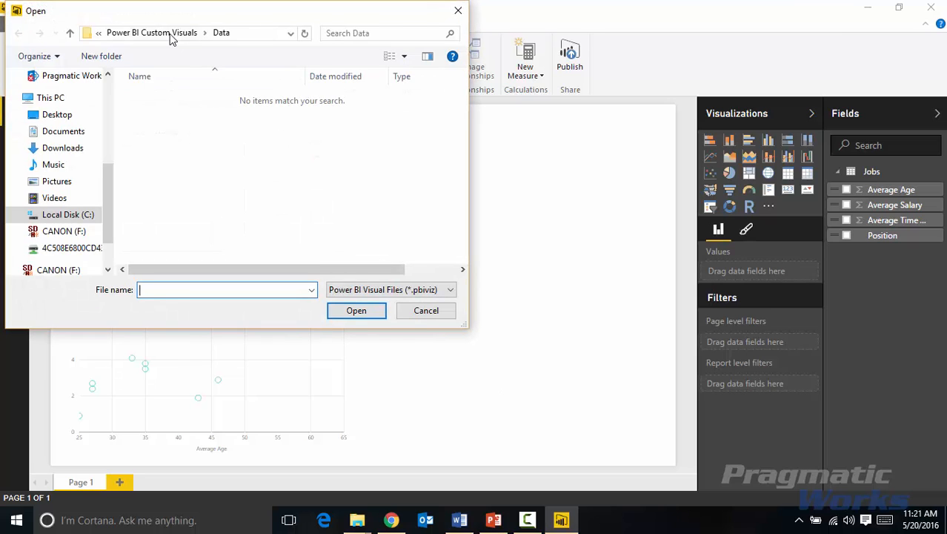
pyautogui.click(152, 33)
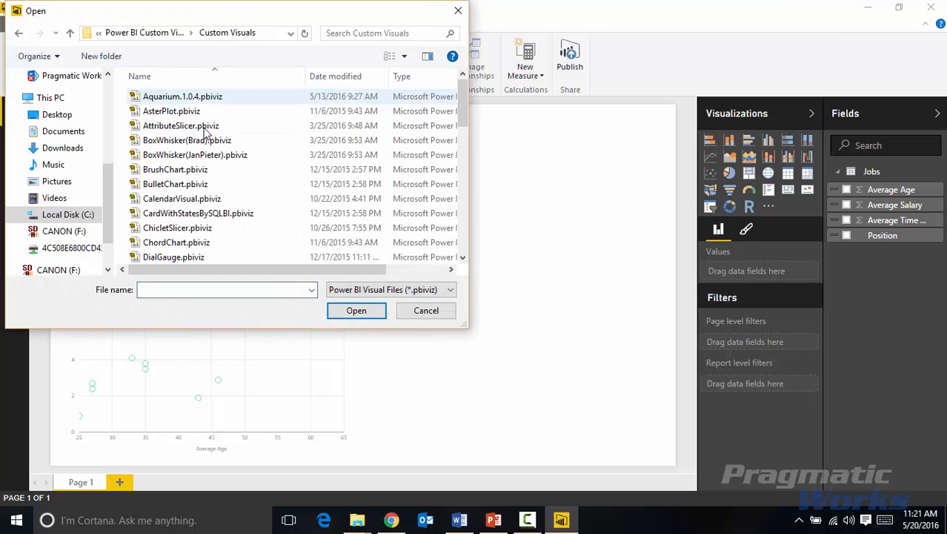
pyautogui.scroll(-3)
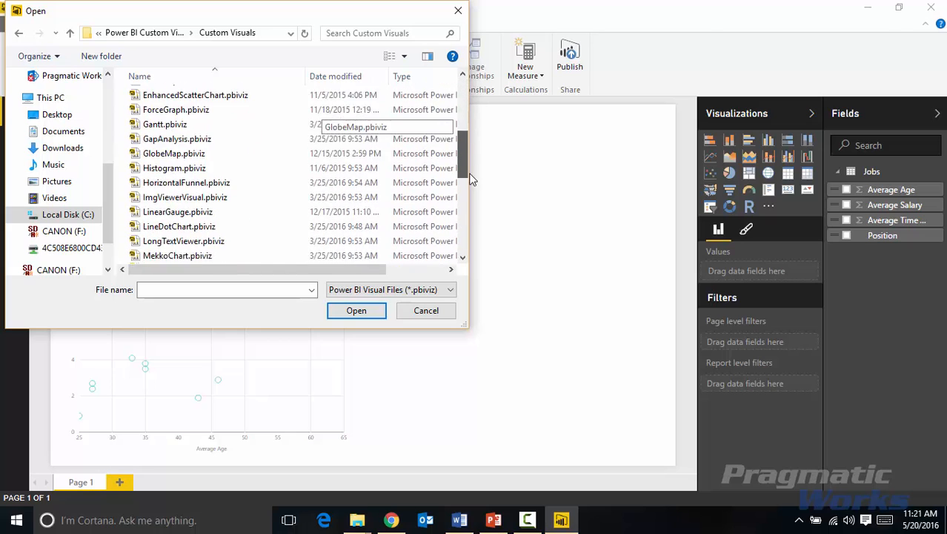
pyautogui.scroll(-3)
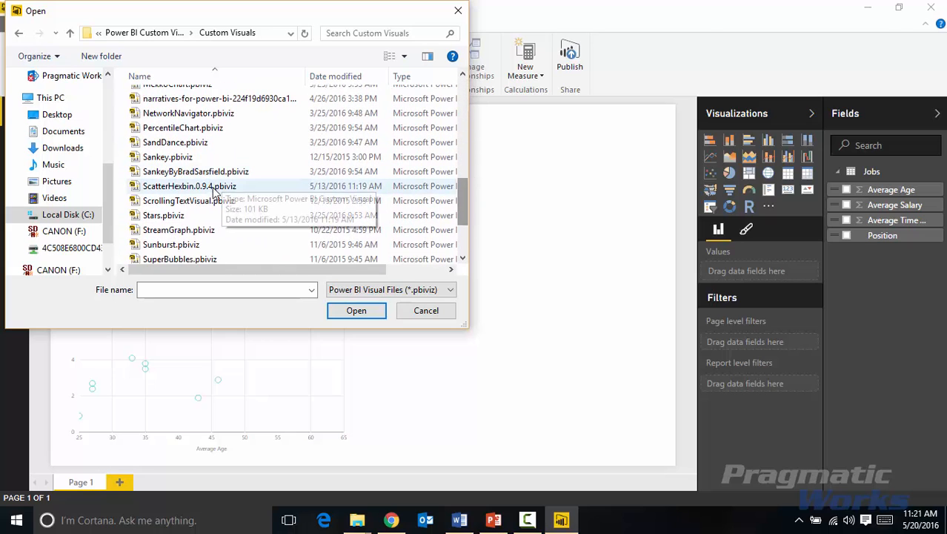
pyautogui.click(190, 186)
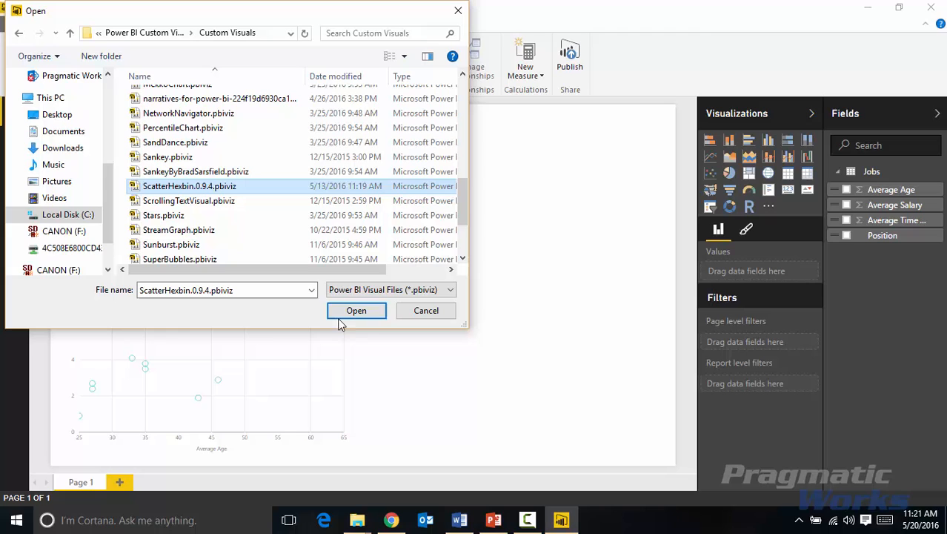
pyautogui.click(356, 309)
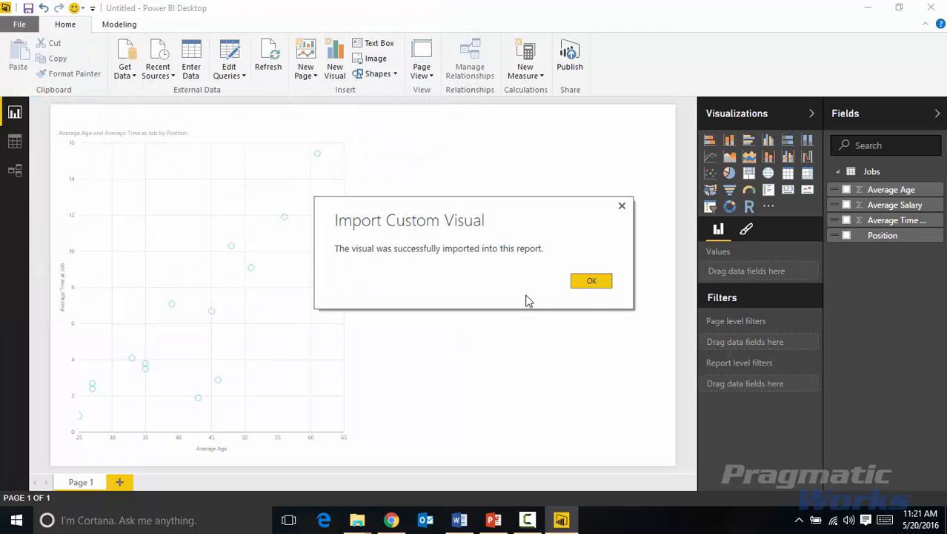
pyautogui.click(591, 281)
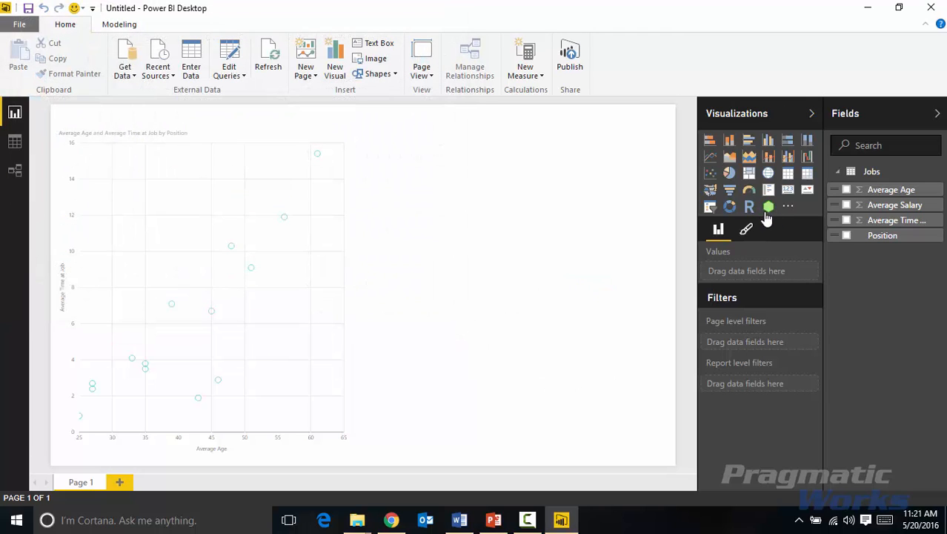
pyautogui.moveTo(777, 213)
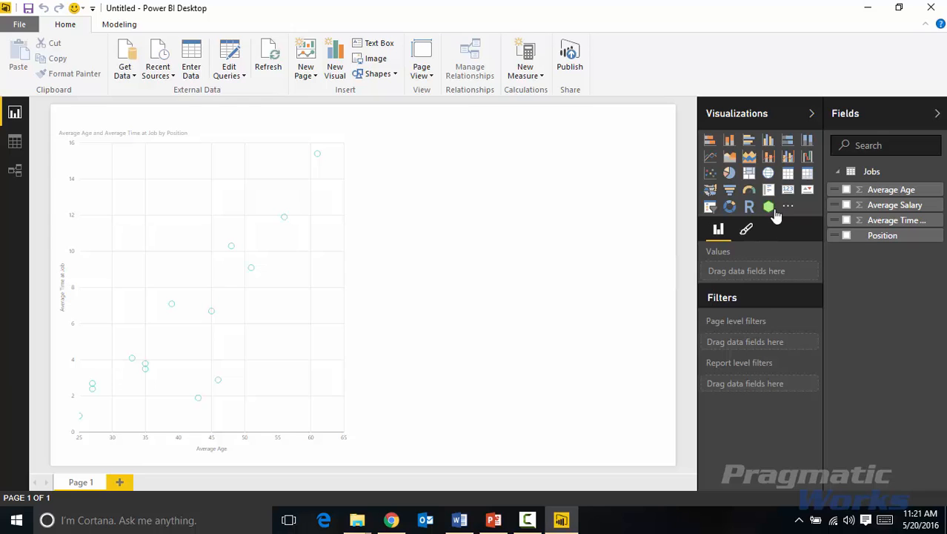
# - Insert a ScatterHexbin visual and stretch it across the page's right side
pyautogui.click(769, 206)
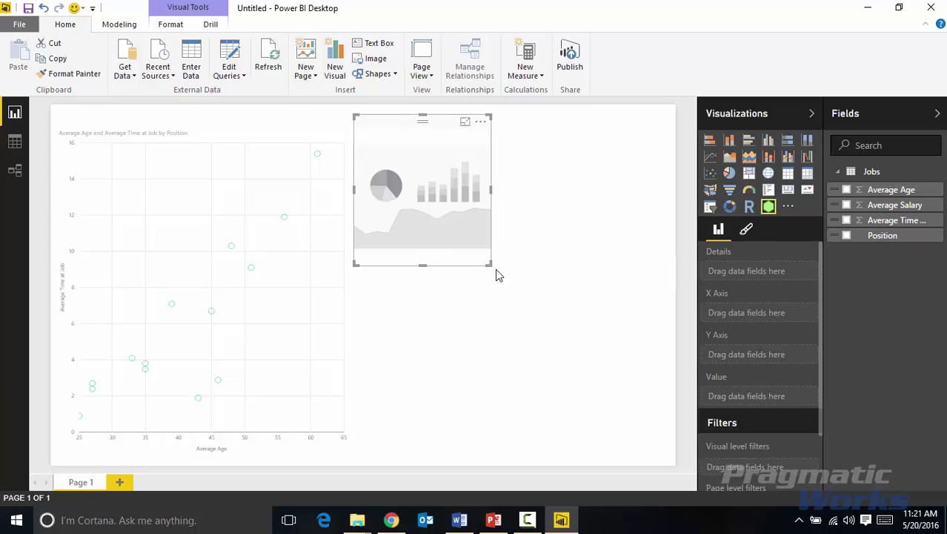
pyautogui.moveTo(492, 264); pyautogui.dragTo(669, 456)
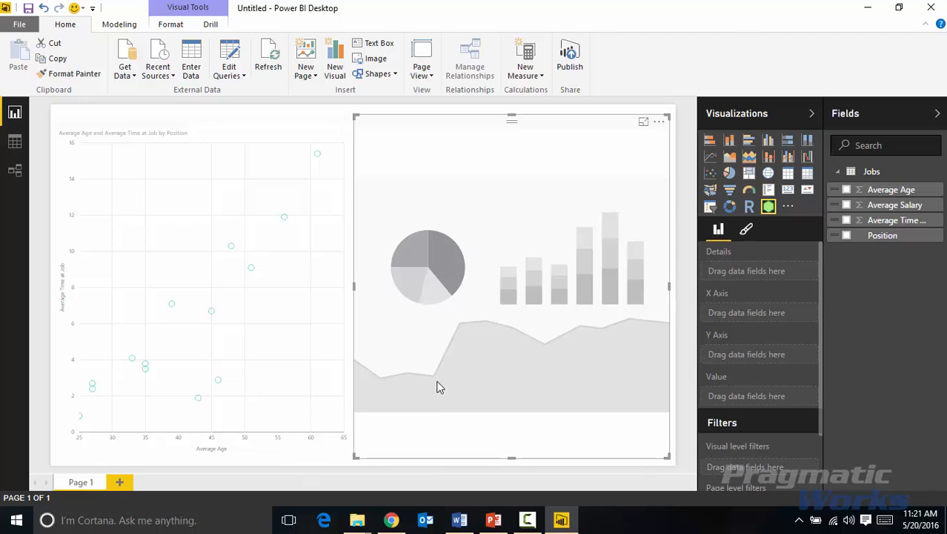
pyautogui.moveTo(545, 294)
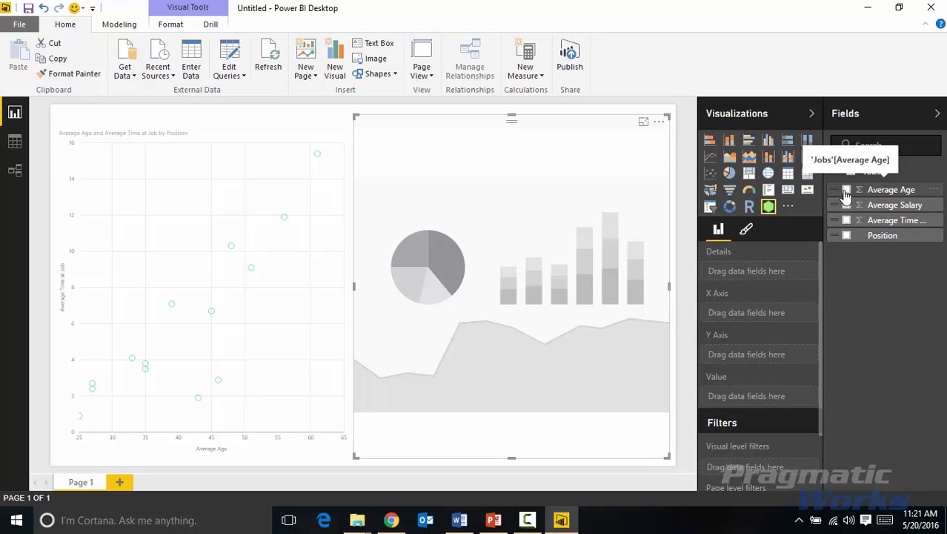
# - Fill the hexbin axes with Average Age and Average Time at Job, Position as details
pyautogui.click(847, 189)
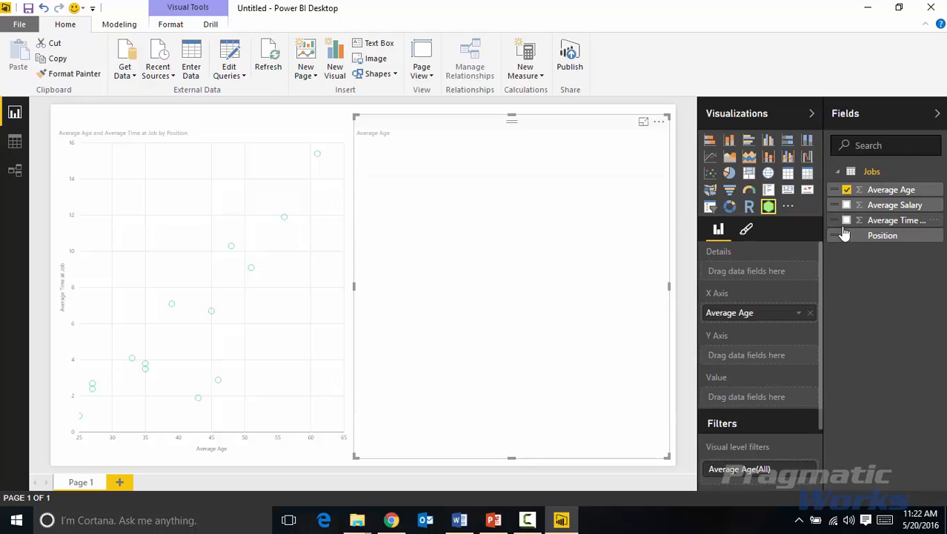
pyautogui.click(848, 220)
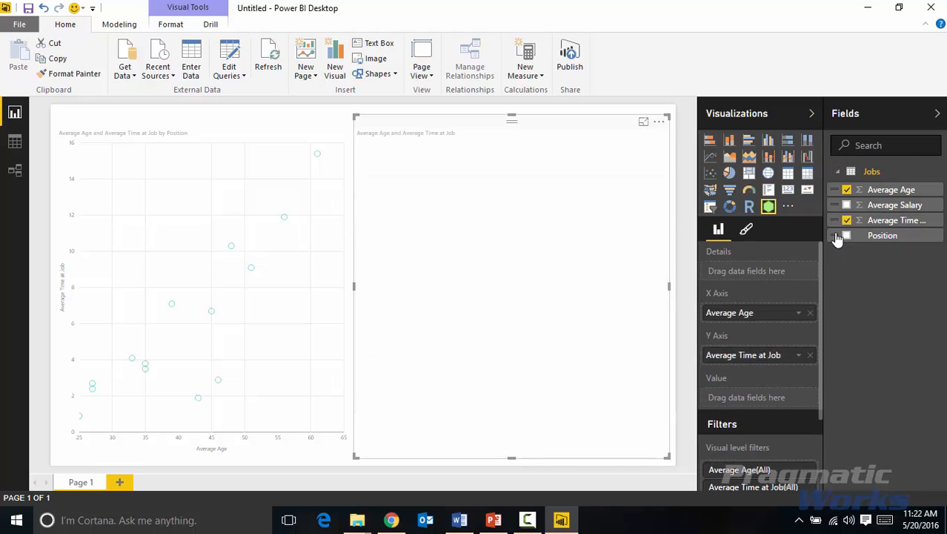
pyautogui.click(846, 235)
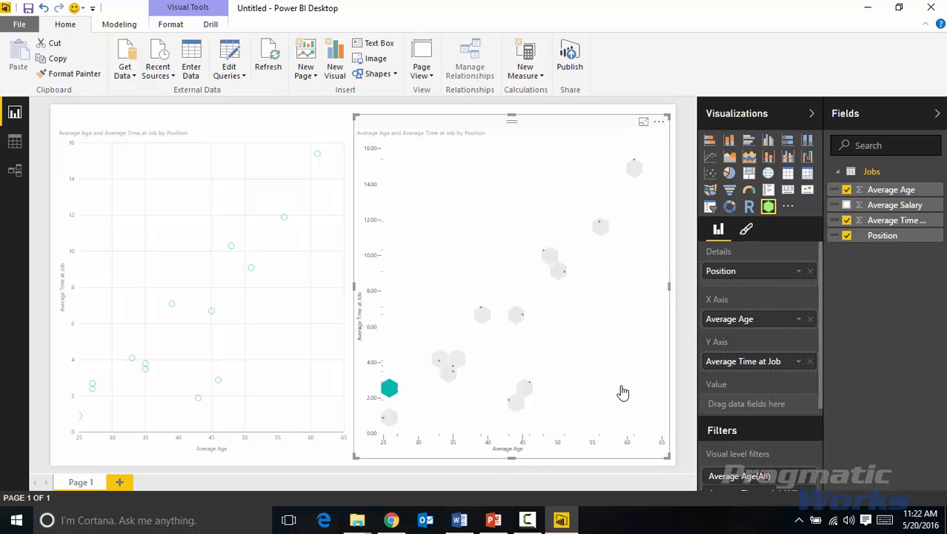
pyautogui.moveTo(511, 452)
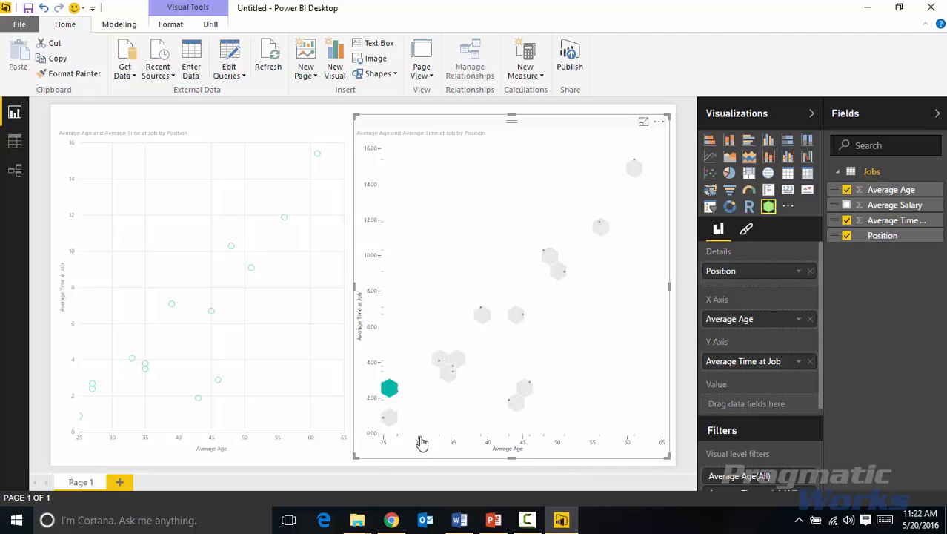
pyautogui.moveTo(395, 406)
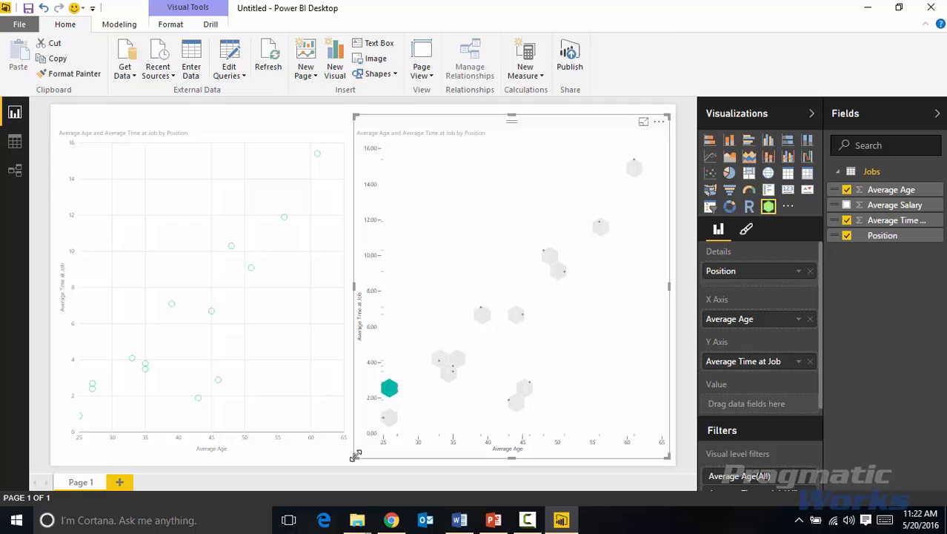
# - Shrink the hexbin scatterplot to fit the right portion of the page
pyautogui.moveTo(356, 454); pyautogui.dragTo(327, 458)
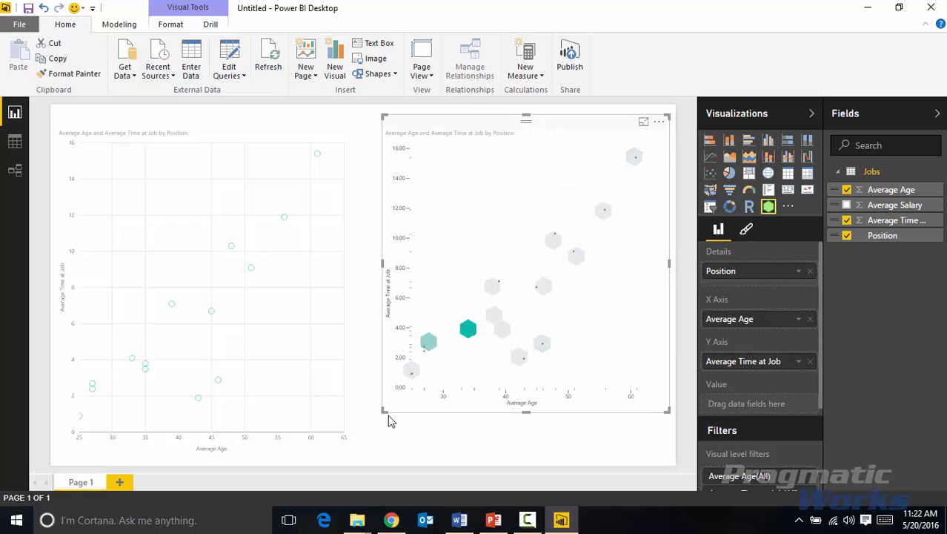
pyautogui.moveTo(458, 343)
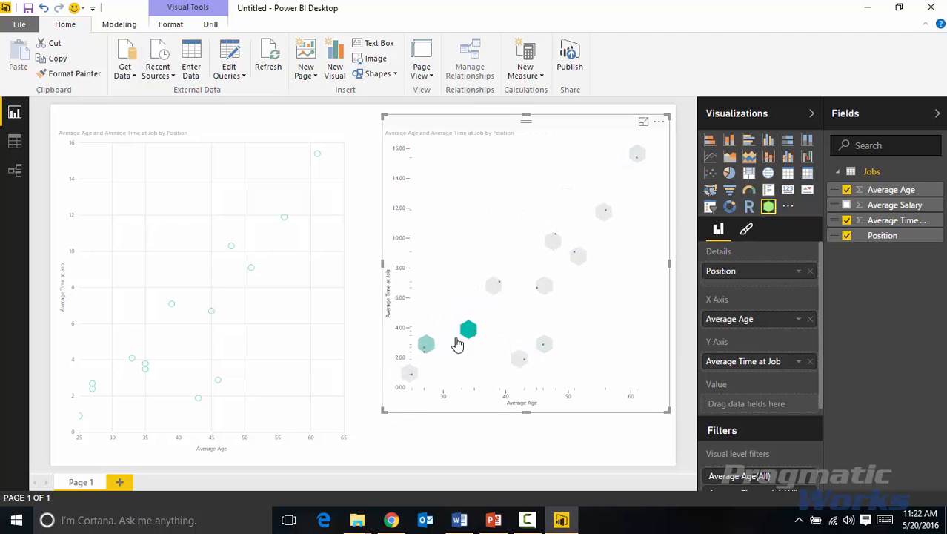
pyautogui.moveTo(473, 447)
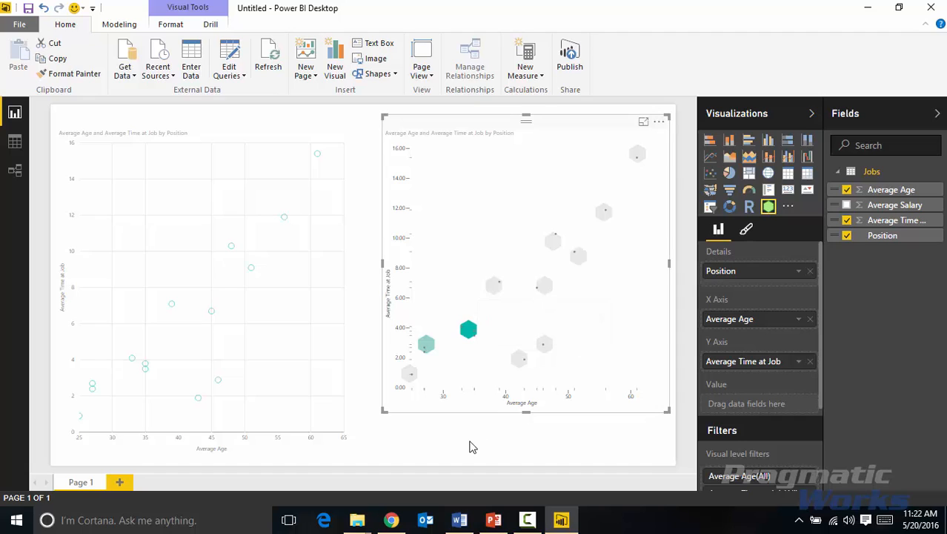
pyautogui.moveTo(467, 328)
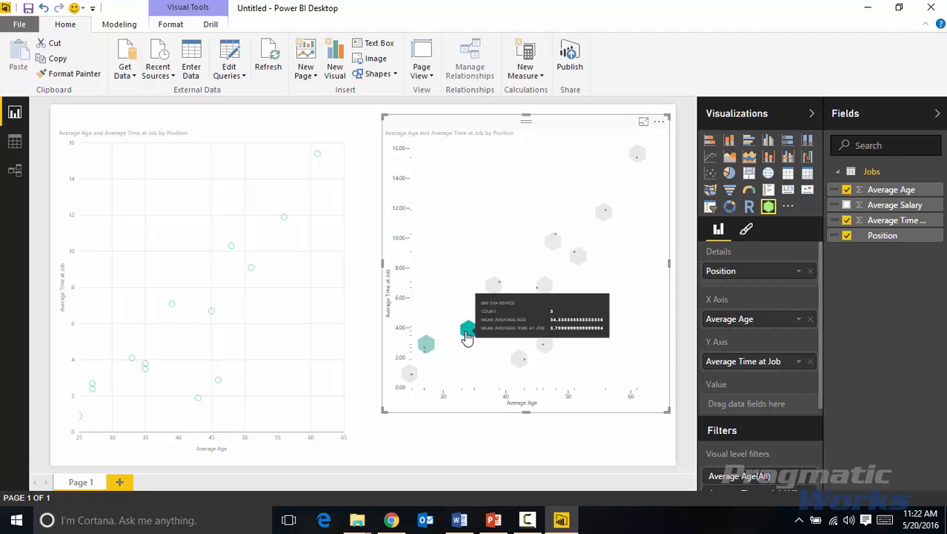
pyautogui.moveTo(475, 396)
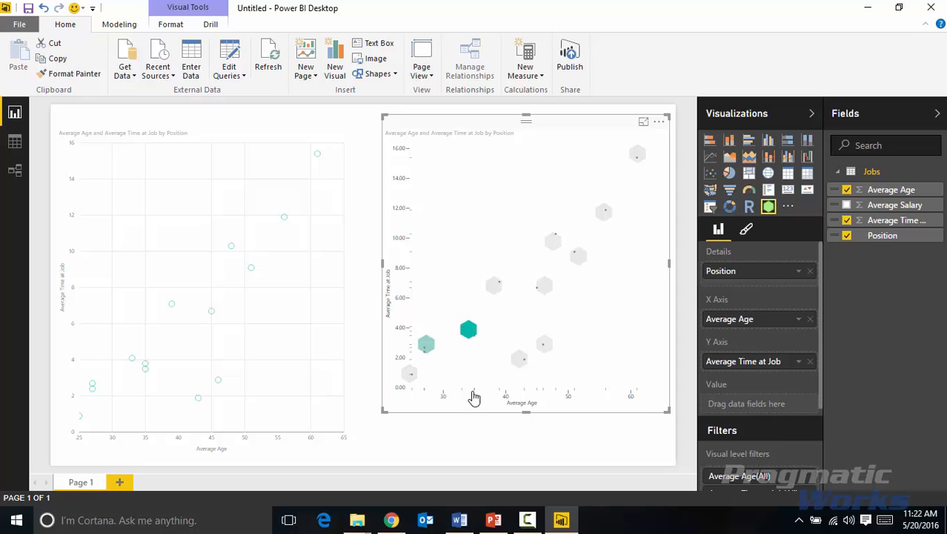
pyautogui.moveTo(458, 339)
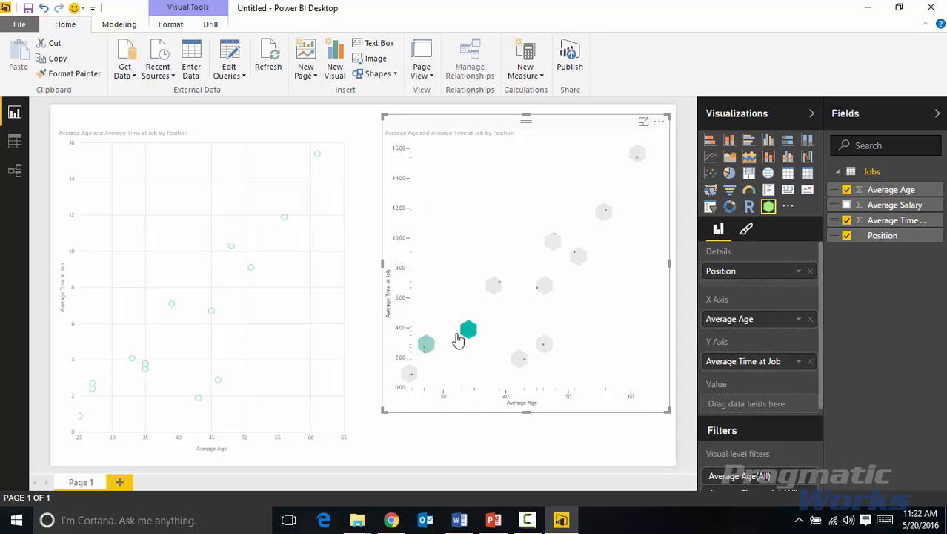
pyautogui.moveTo(430, 423)
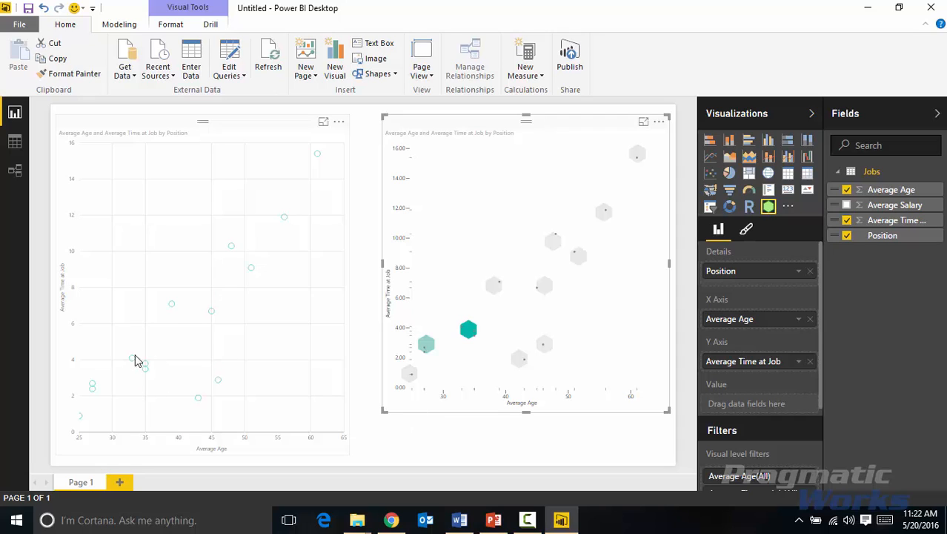
pyautogui.moveTo(150, 369)
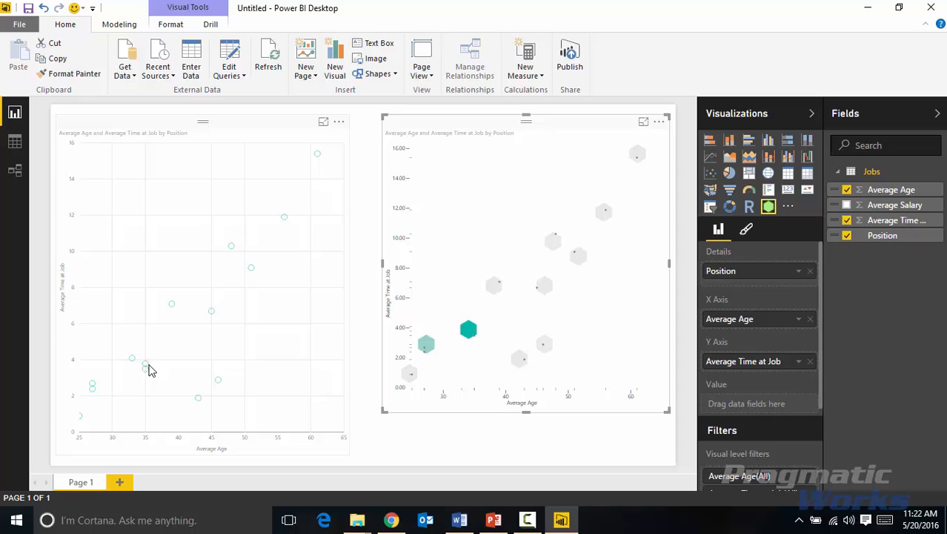
pyautogui.moveTo(143, 384)
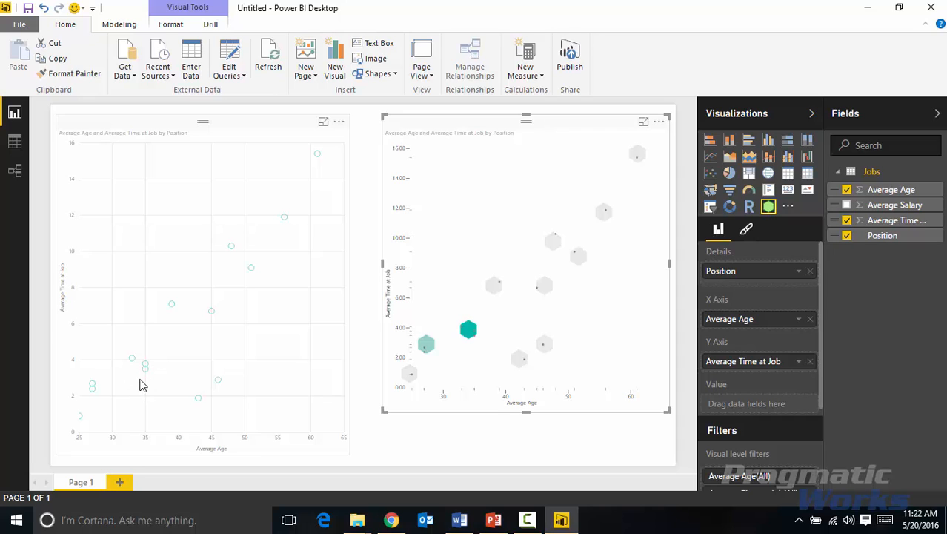
pyautogui.moveTo(150, 383)
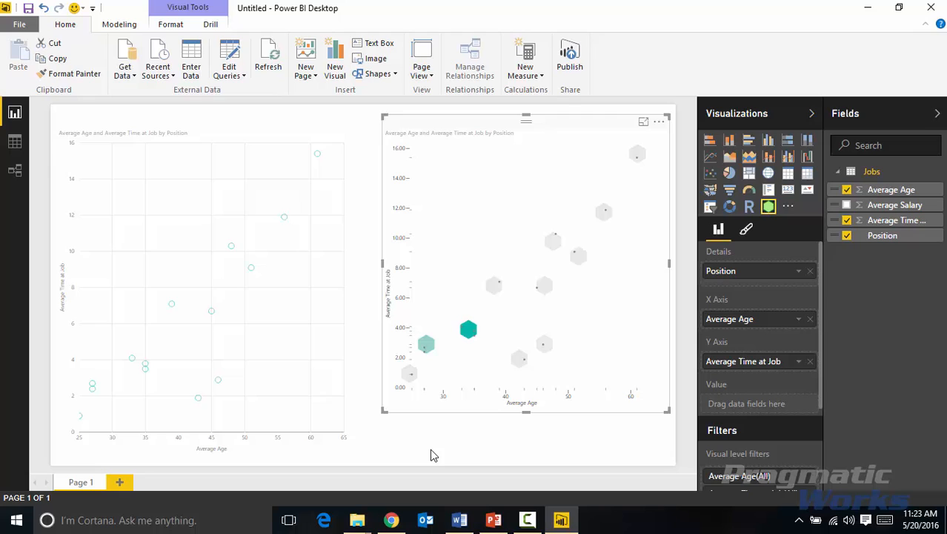
pyautogui.moveTo(440, 319)
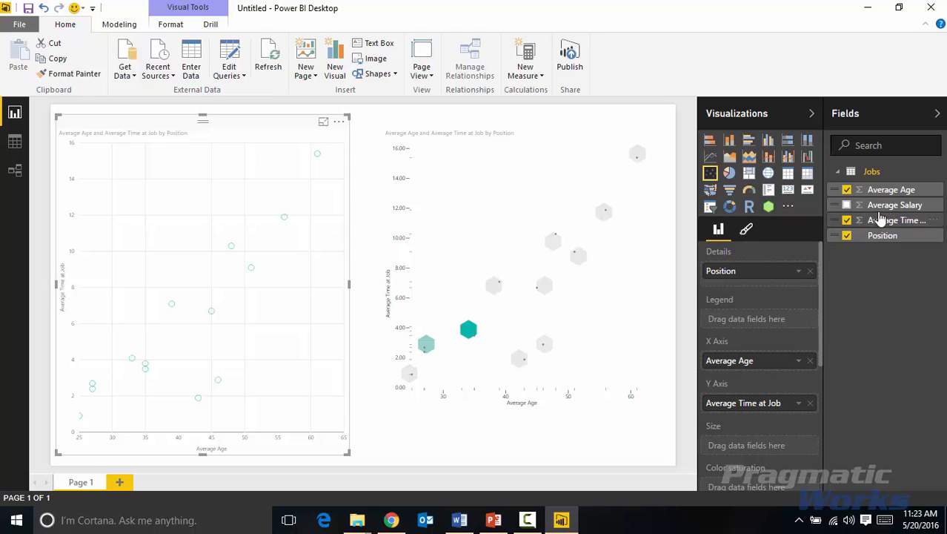
# - Add Average Salary to the scatter chart's bubble size and the hexbin values
pyautogui.click(847, 205)
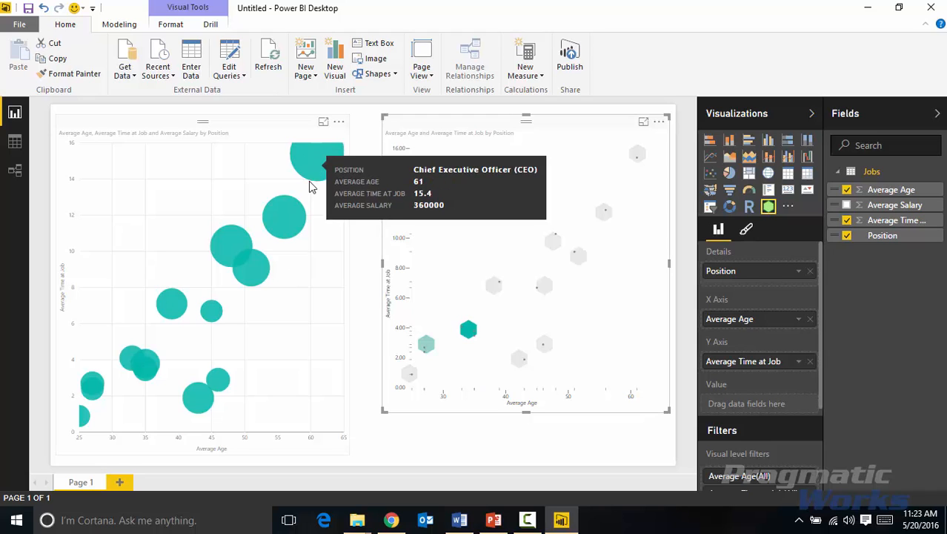
pyautogui.moveTo(324, 278)
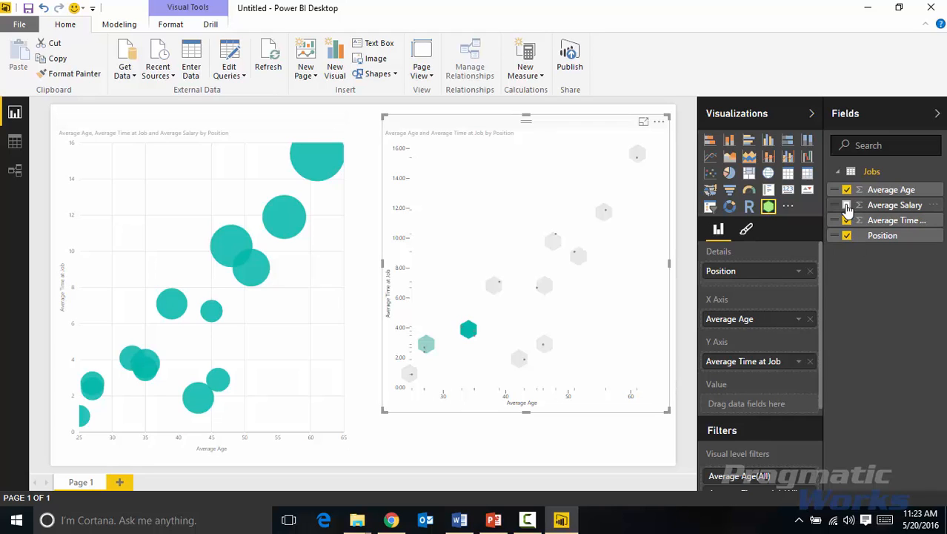
pyautogui.click(847, 205)
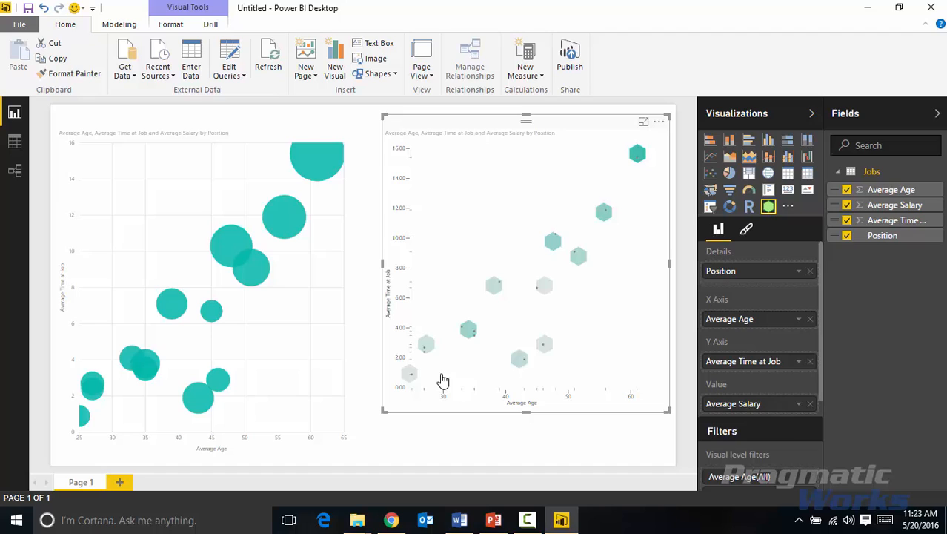
pyautogui.moveTo(455, 352)
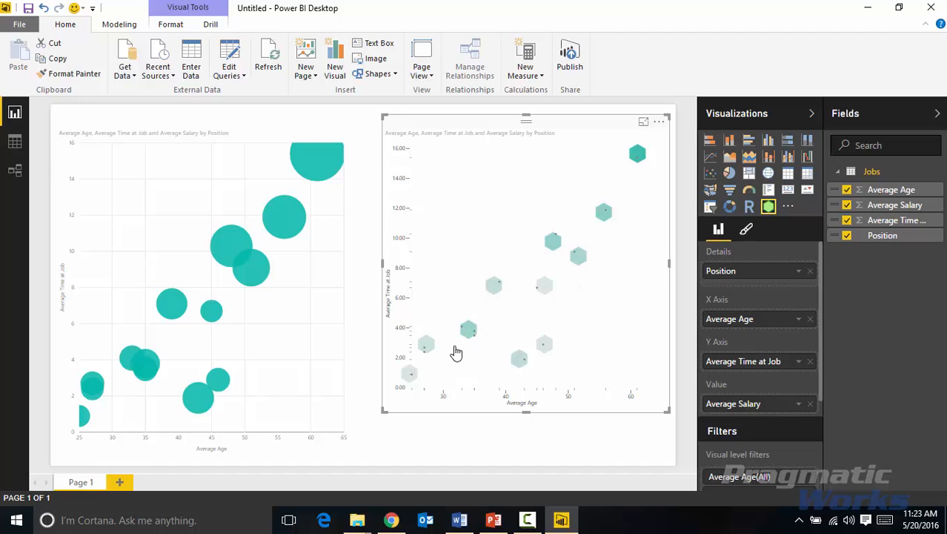
pyautogui.moveTo(498, 377)
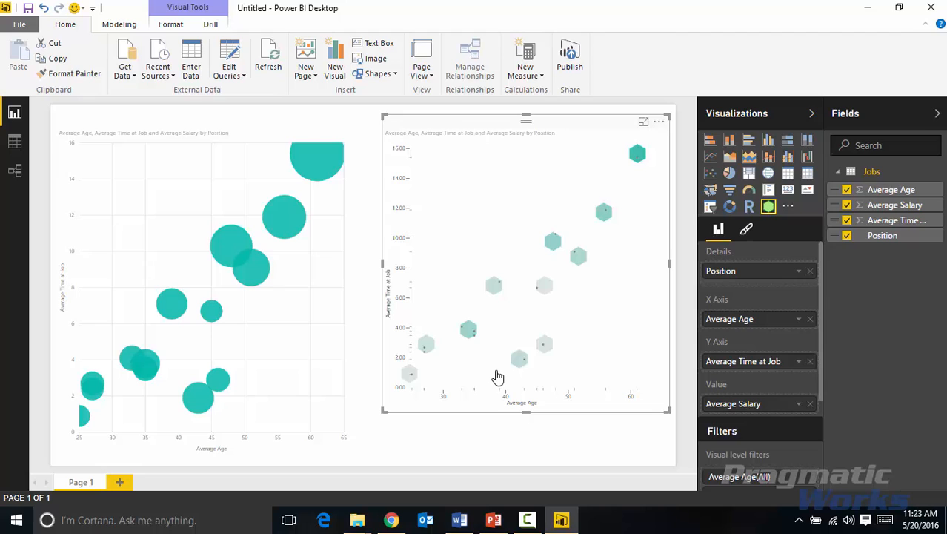
pyautogui.moveTo(645, 175)
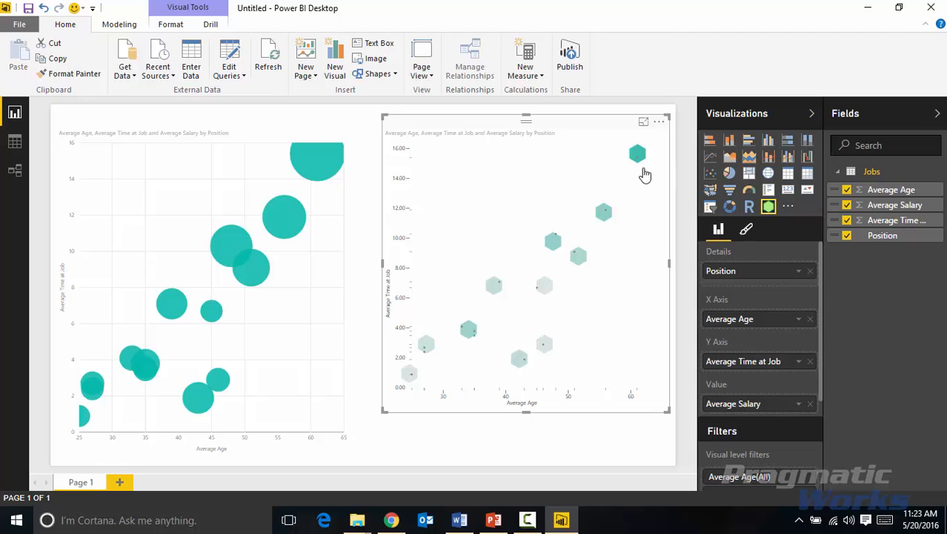
pyautogui.moveTo(659, 405)
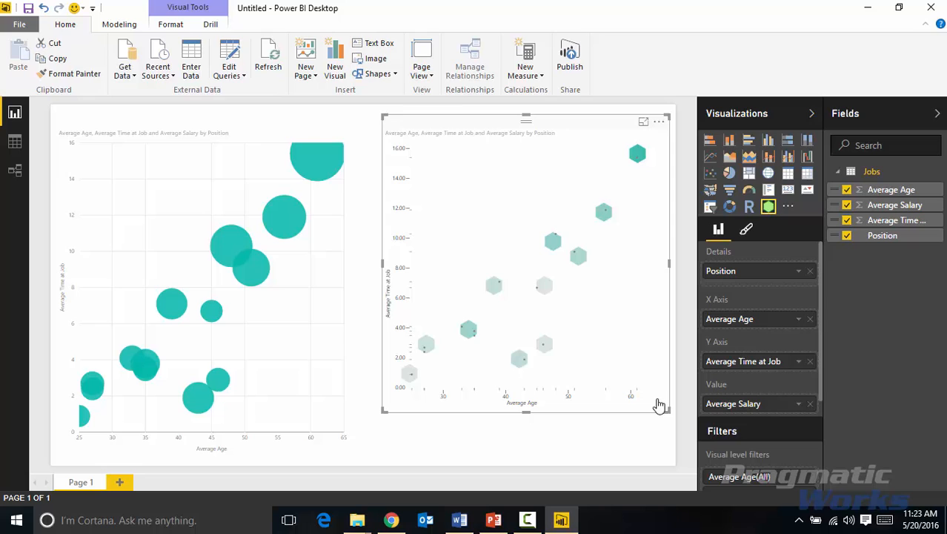
pyautogui.moveTo(631, 401)
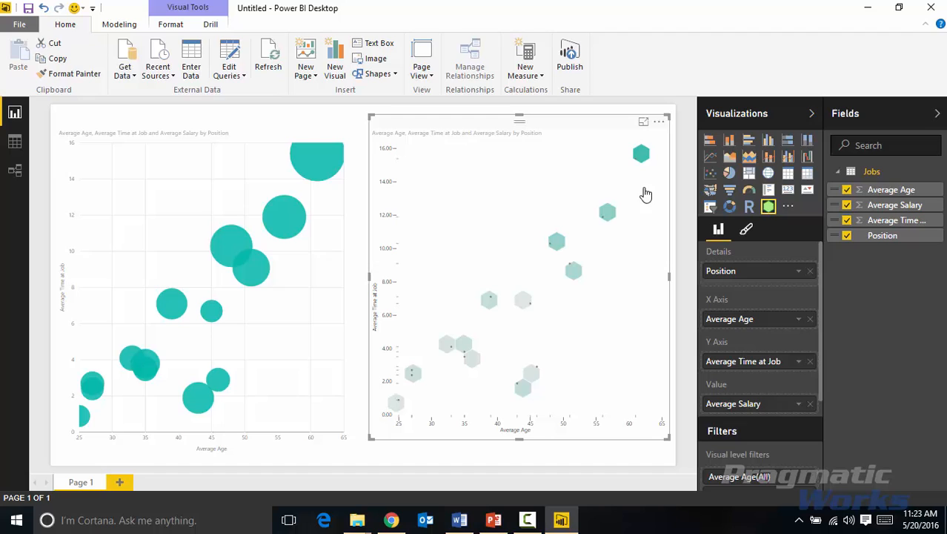
pyautogui.moveTo(504, 221)
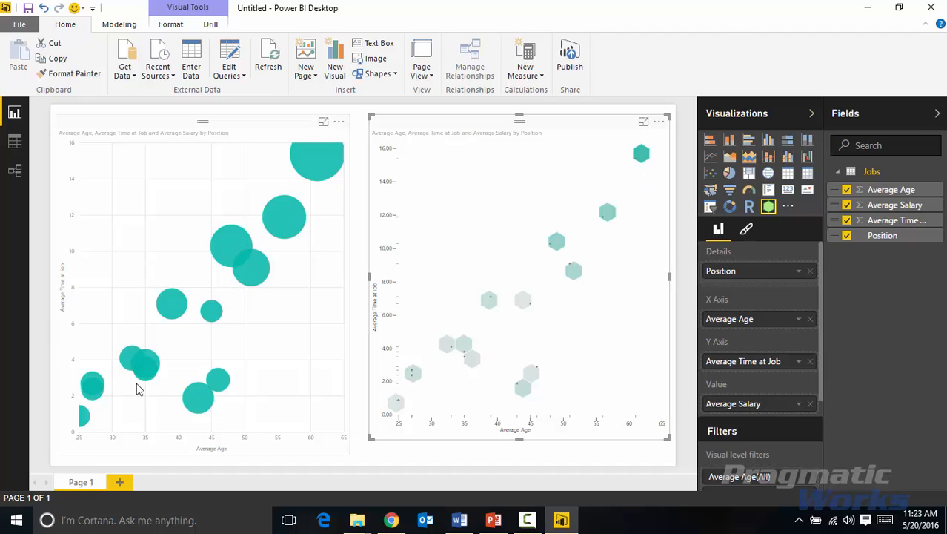
pyautogui.moveTo(142, 407)
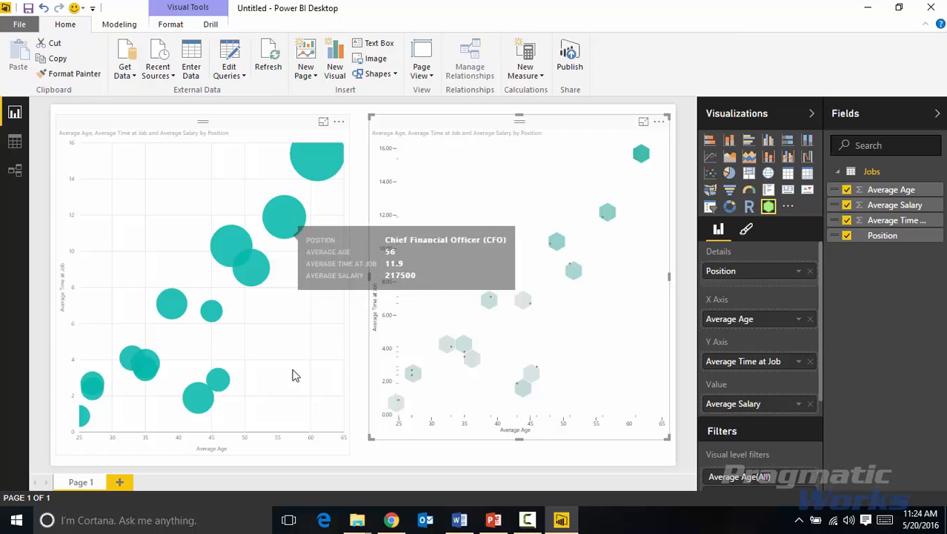
pyautogui.moveTo(307, 362)
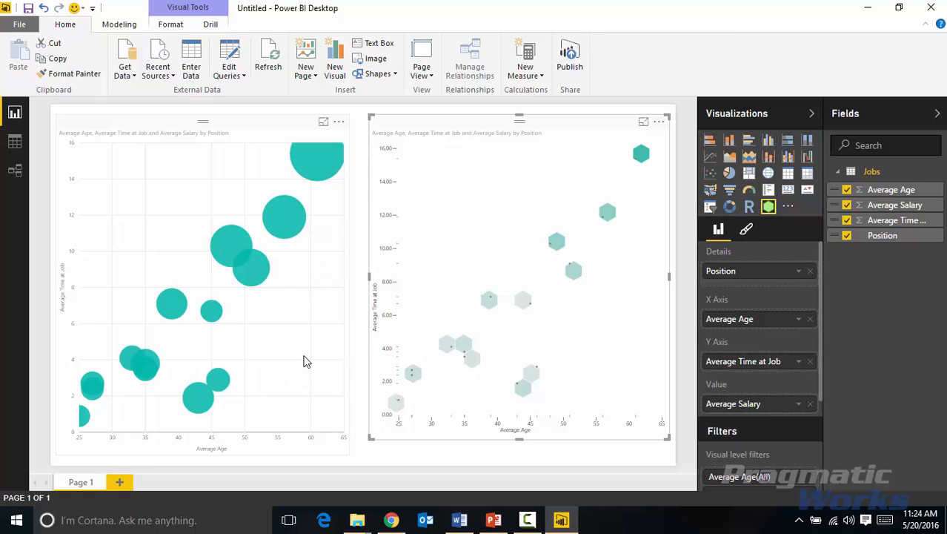
pyautogui.moveTo(325, 314)
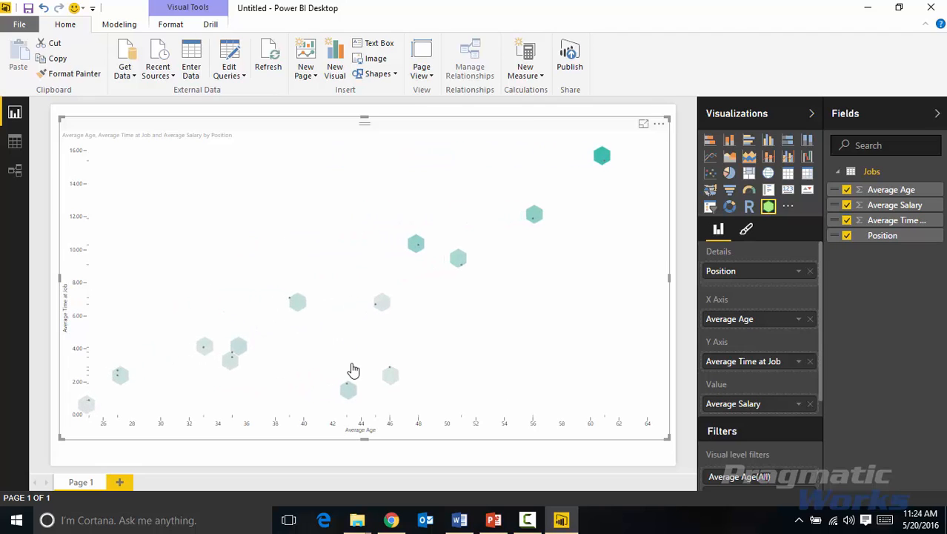
pyautogui.moveTo(490, 464)
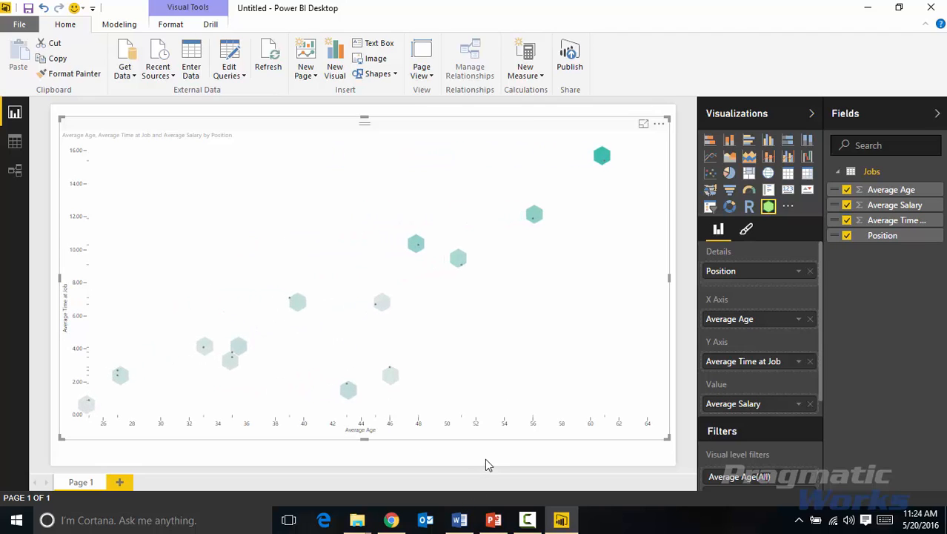
pyautogui.moveTo(747, 229)
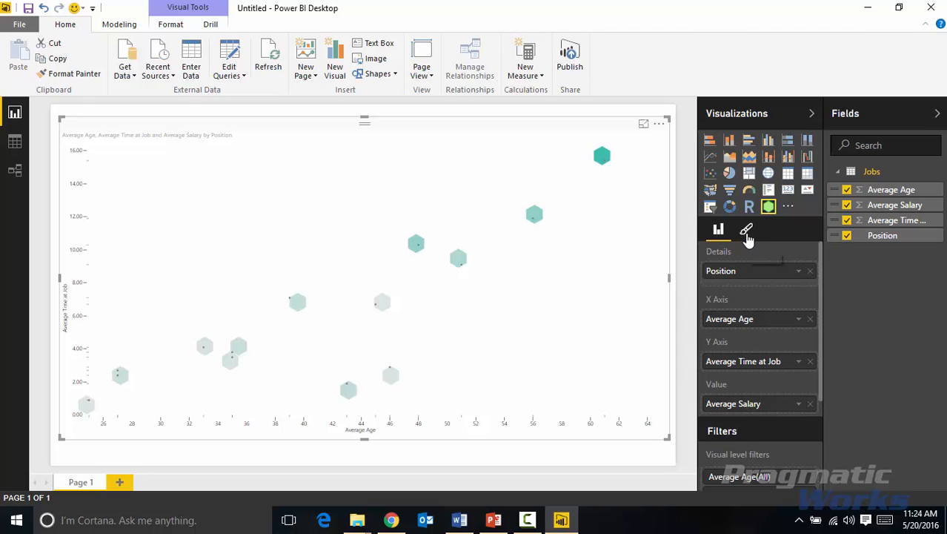
# - In the hexbin Format pane, try a larger bin radius, then restore it to 20
pyautogui.click(747, 229)
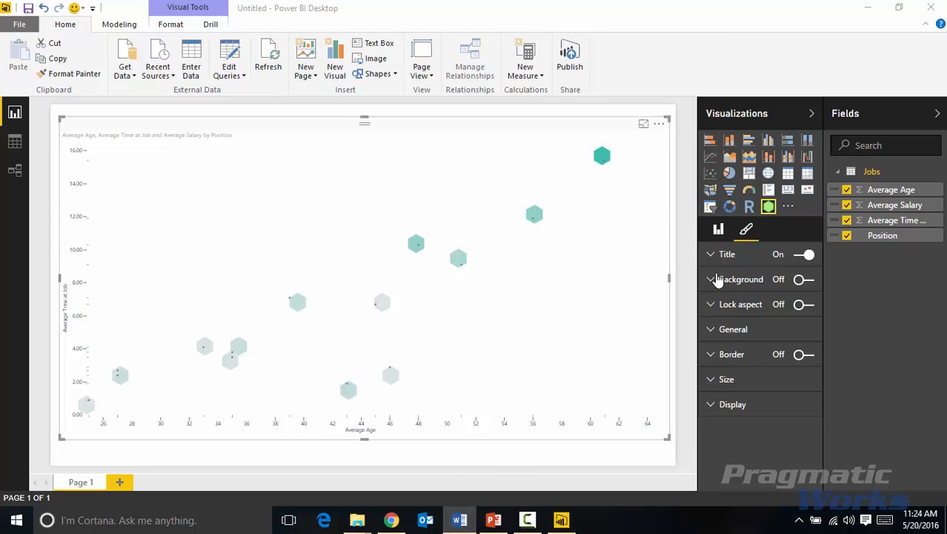
pyautogui.moveTo(745, 228)
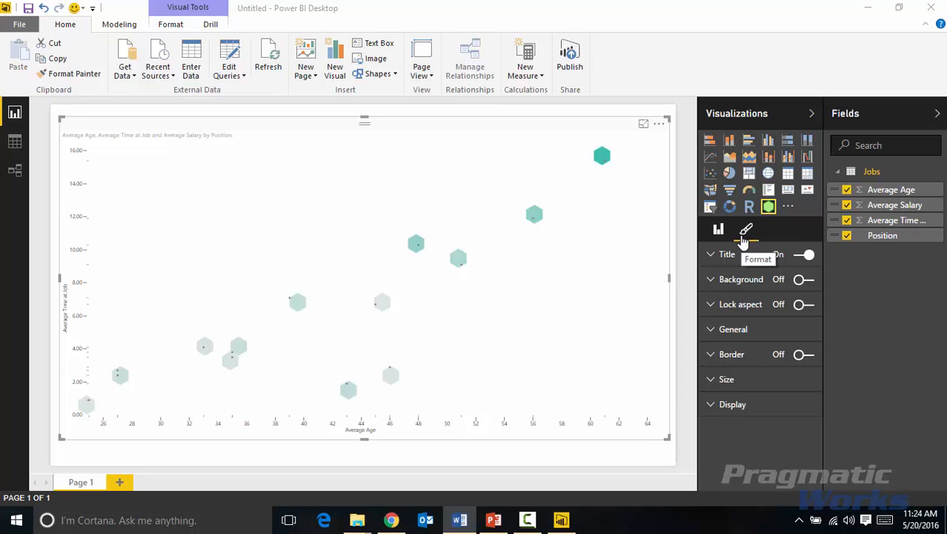
pyautogui.moveTo(759, 293)
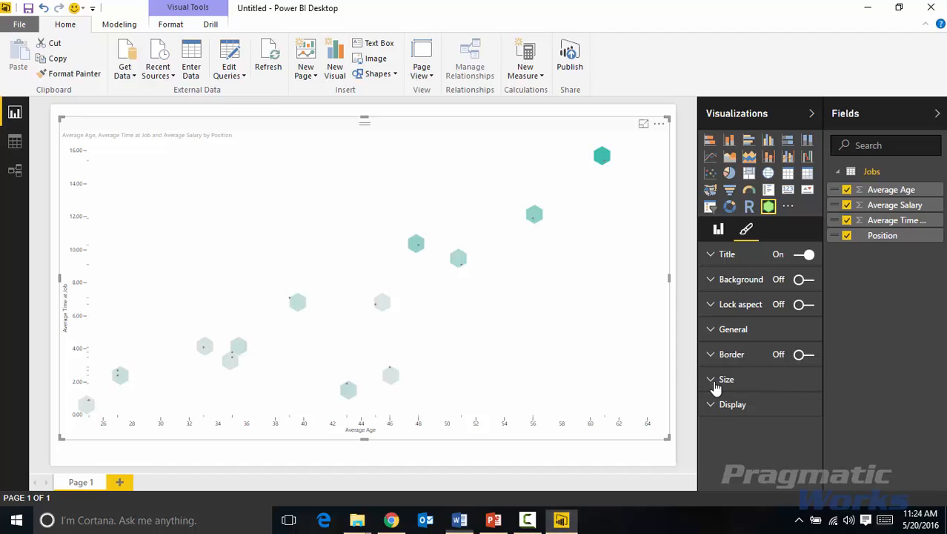
pyautogui.click(719, 379)
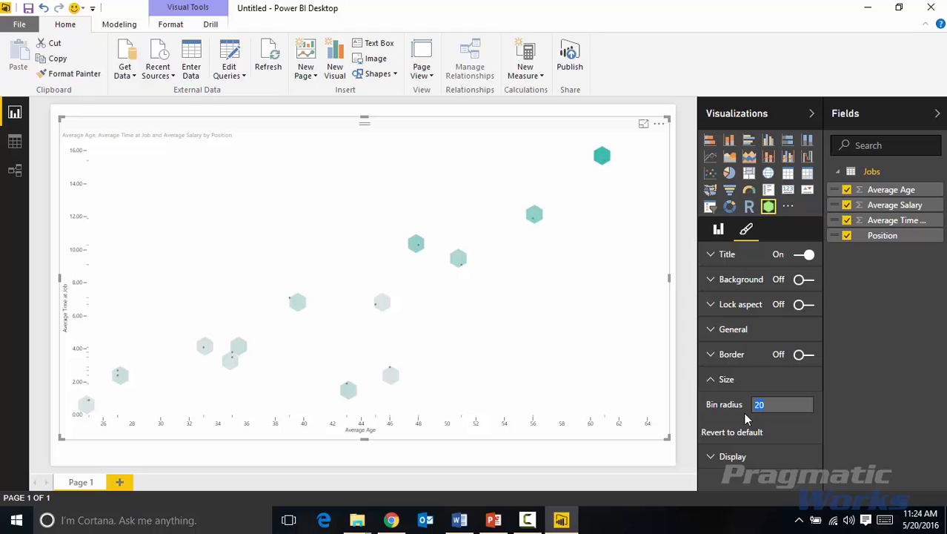
pyautogui.write('30')
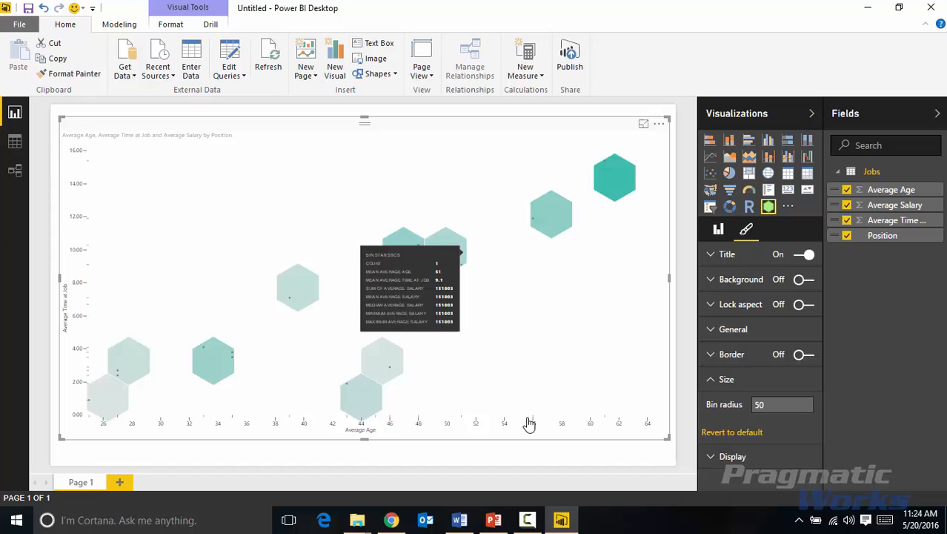
pyautogui.moveTo(544, 449)
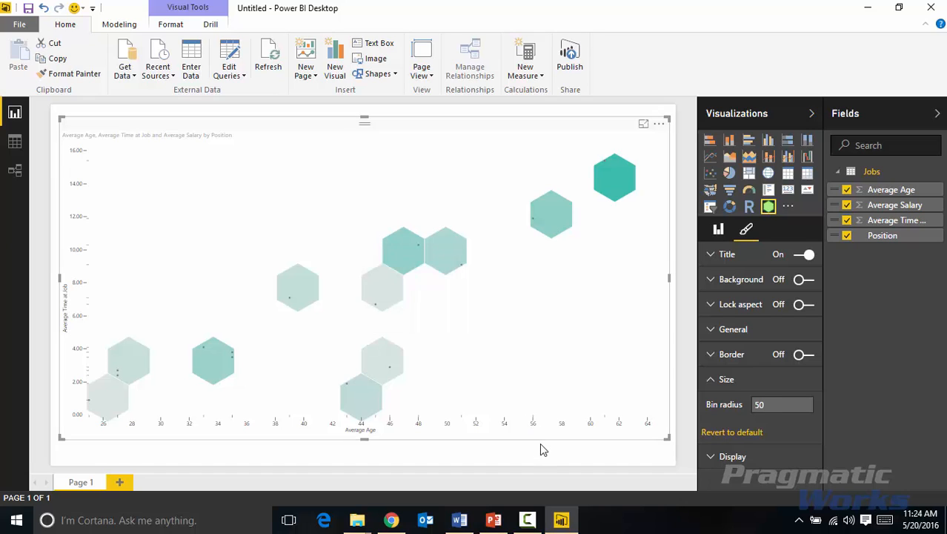
pyautogui.click(782, 404)
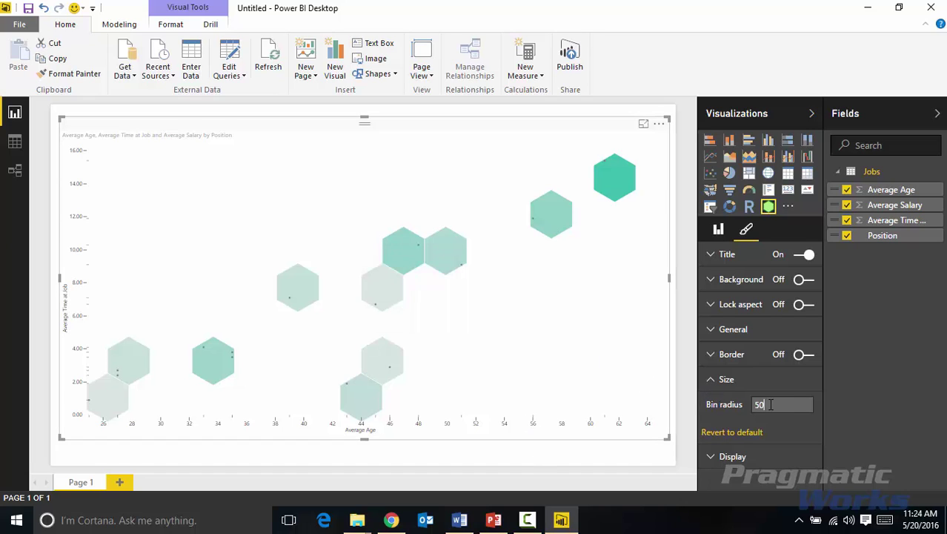
pyautogui.write('20')
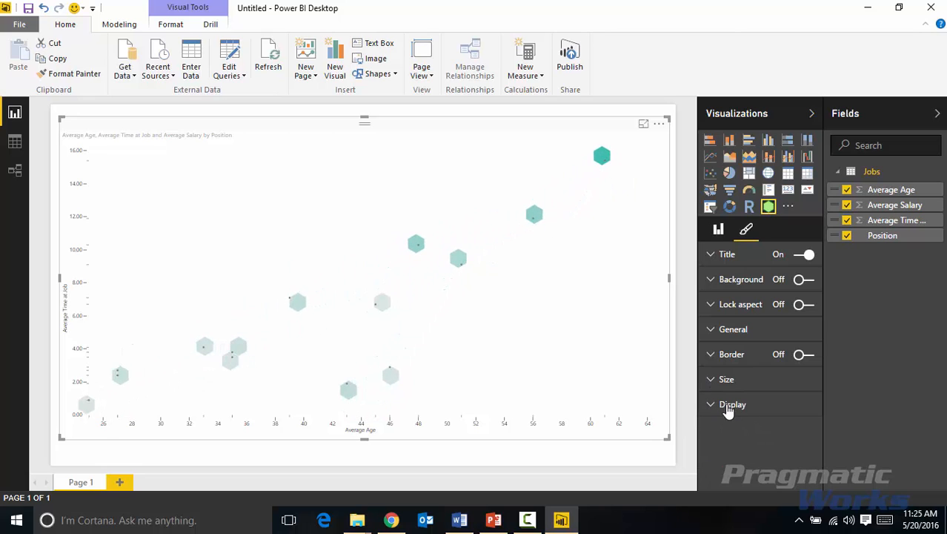
# - Turn on rug marks and dots, toggling hexbins off and back on to compare
pyautogui.click(731, 404)
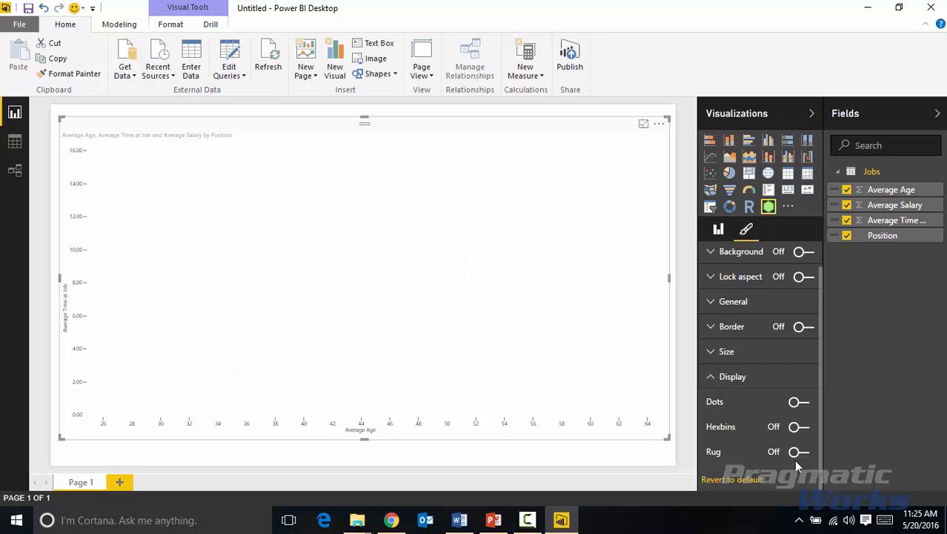
pyautogui.moveTo(708, 466)
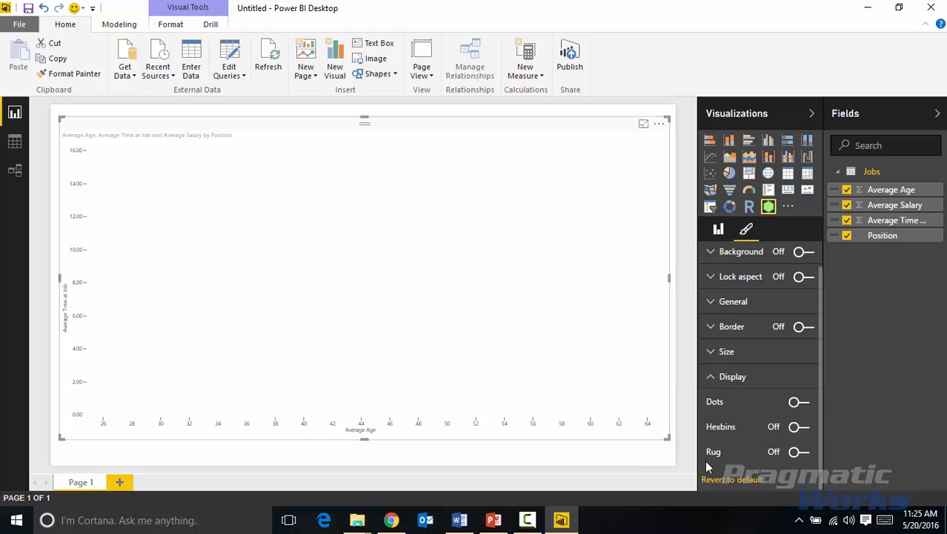
pyautogui.moveTo(164, 436)
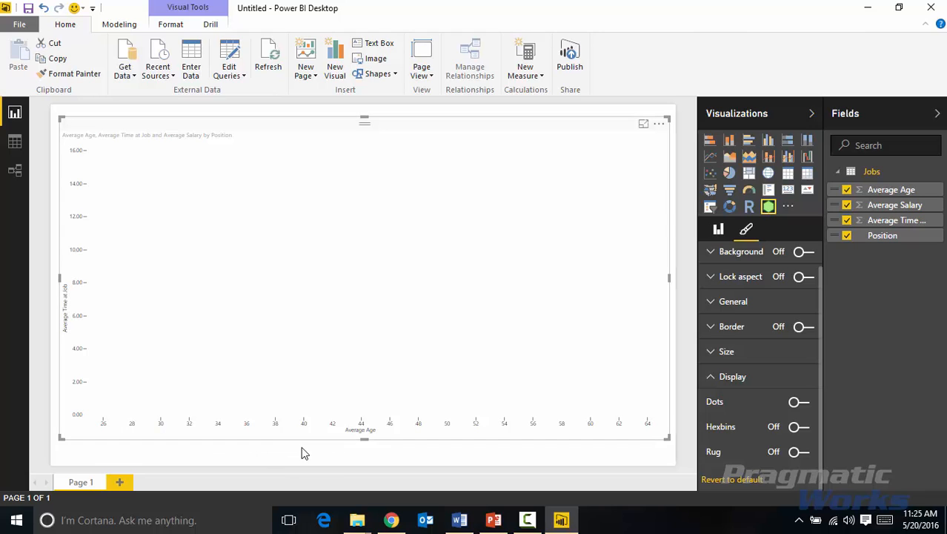
pyautogui.click(797, 451)
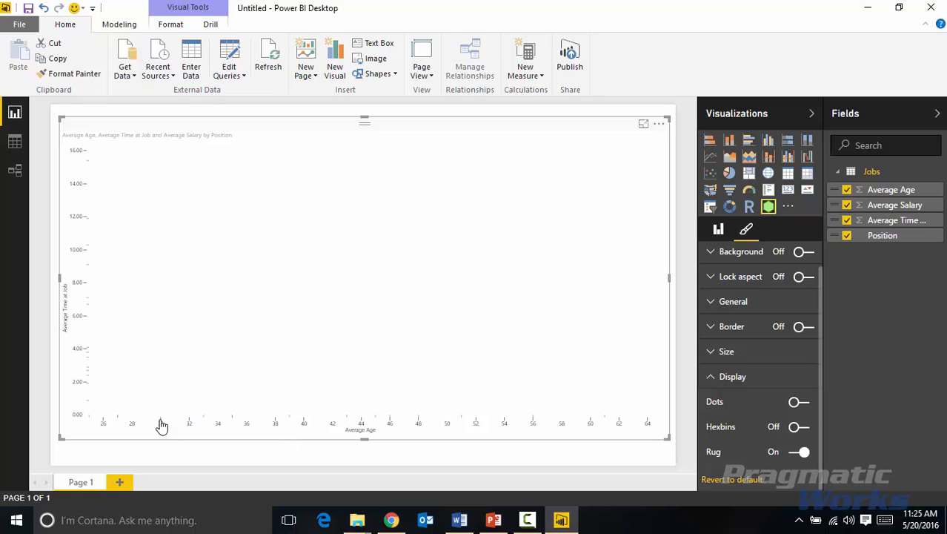
pyautogui.moveTo(71, 382)
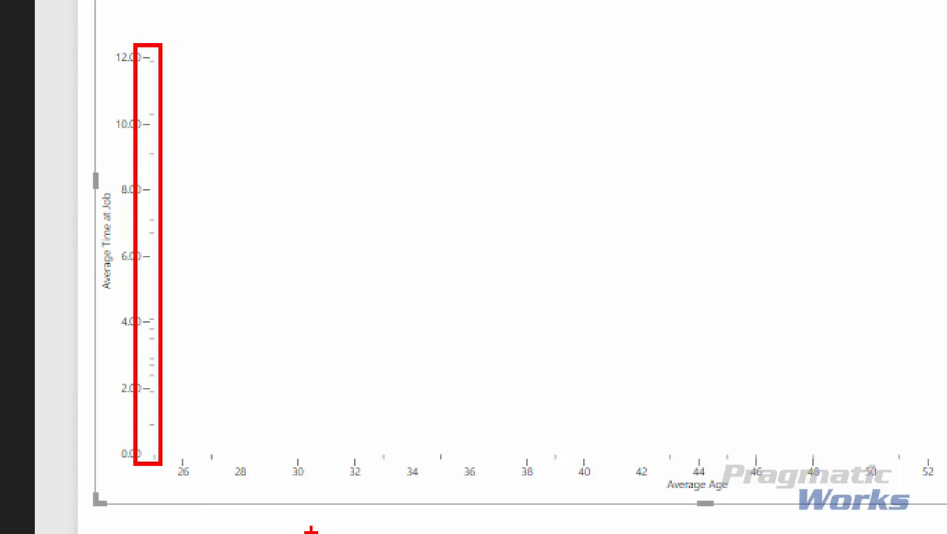
pyautogui.moveTo(282, 469)
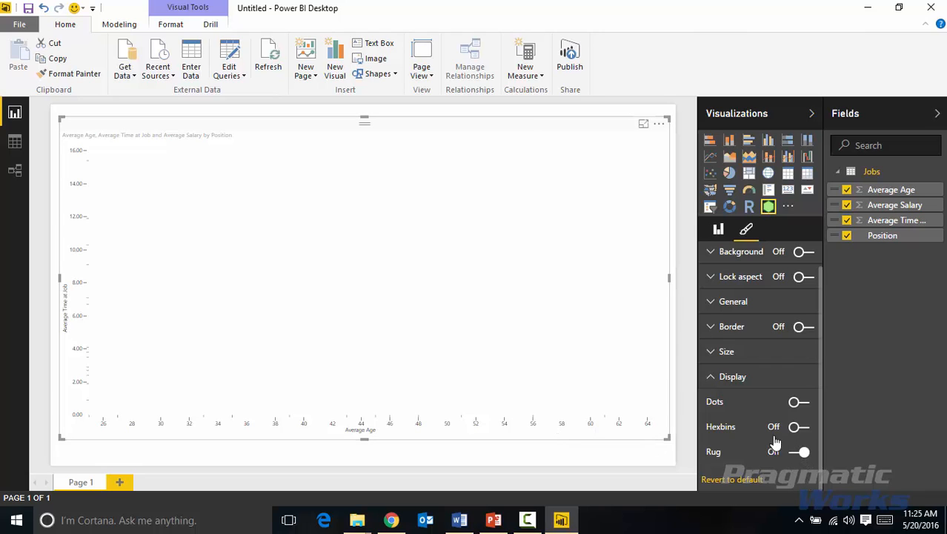
pyautogui.click(799, 426)
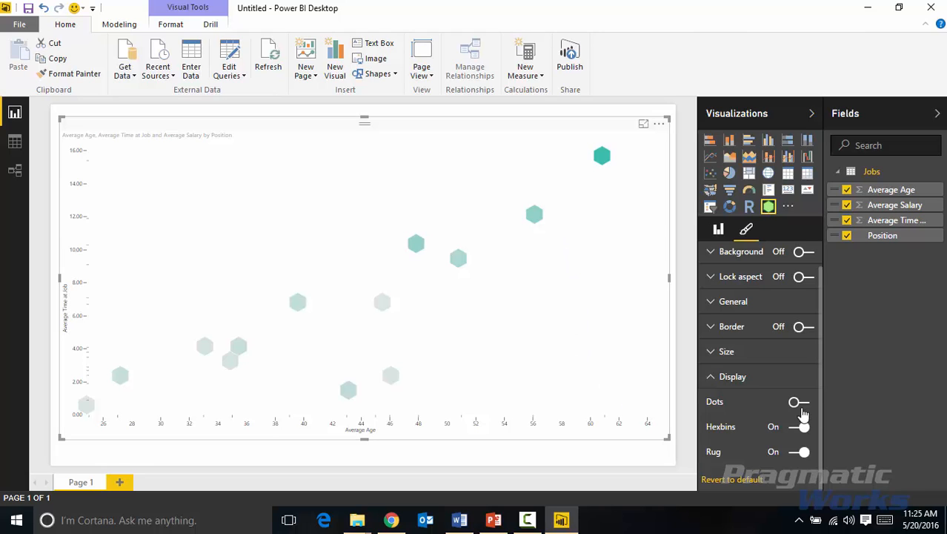
pyautogui.moveTo(799, 413)
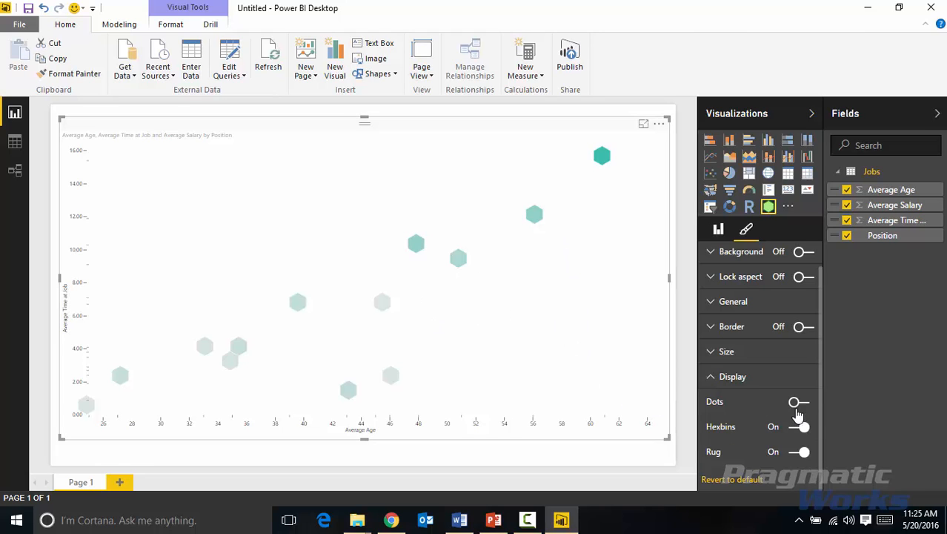
pyautogui.click(800, 402)
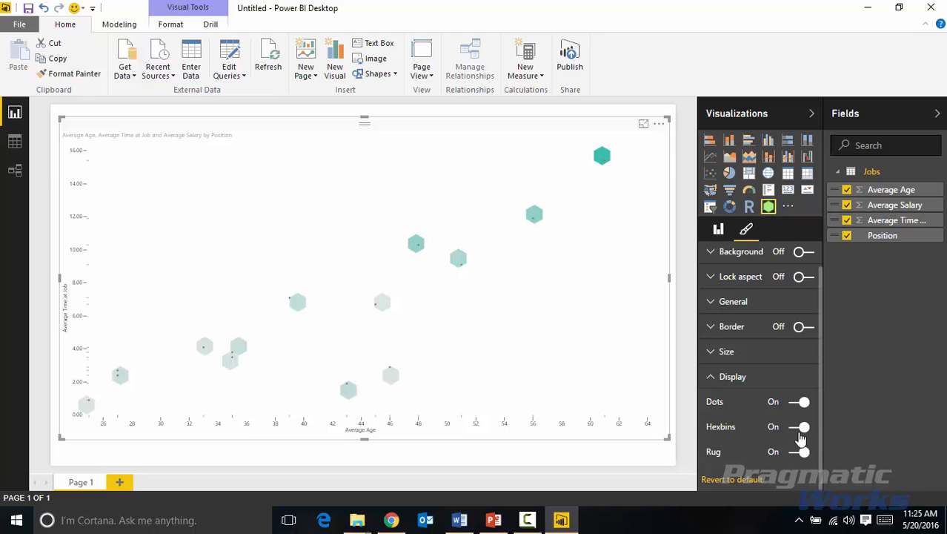
pyautogui.click(801, 426)
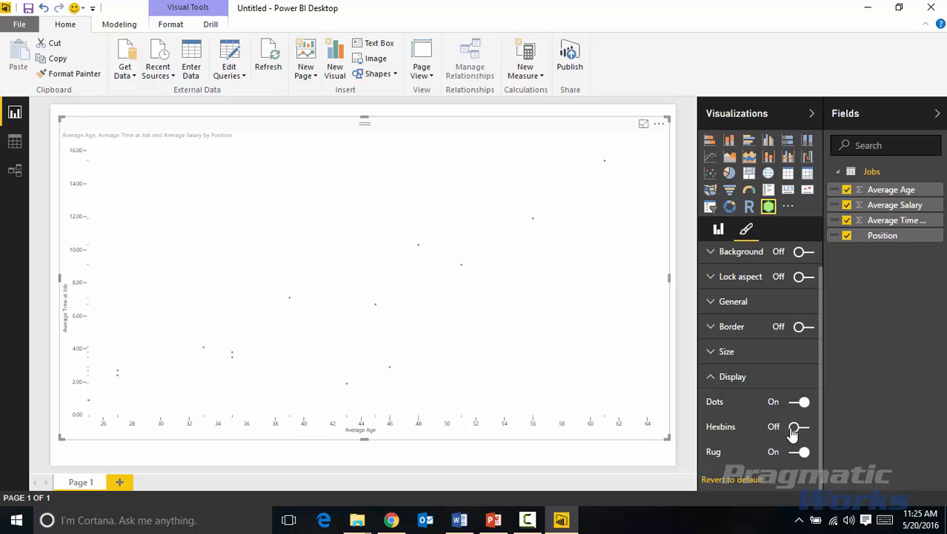
pyautogui.click(798, 427)
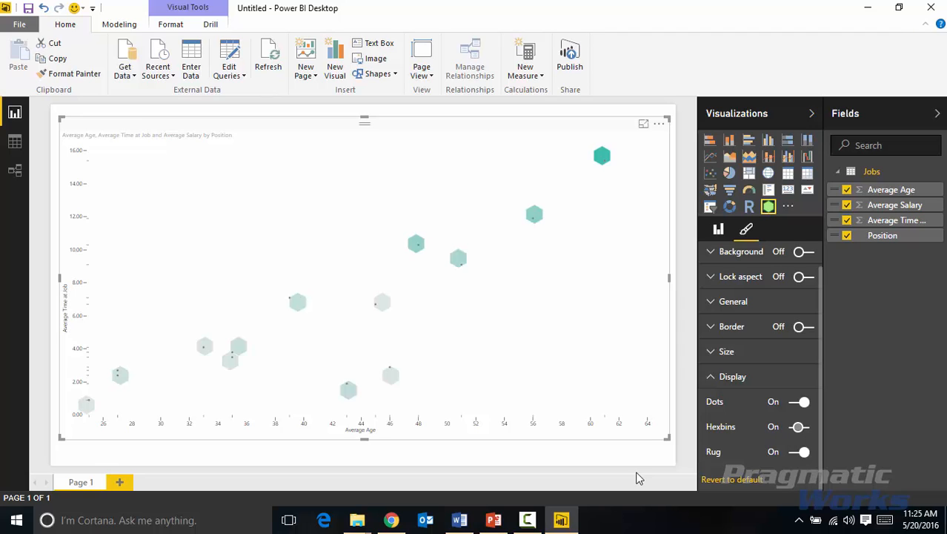
pyautogui.moveTo(725, 408)
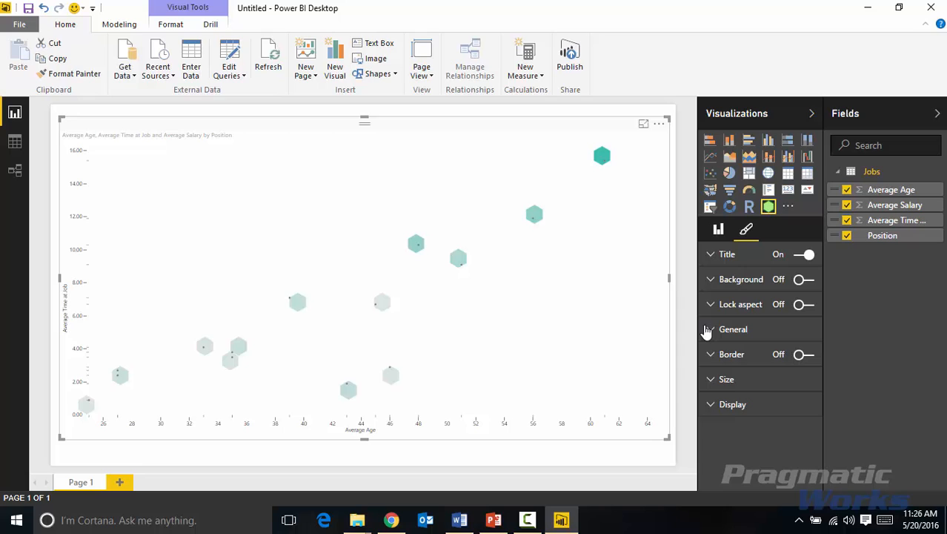
# - Set the hexbin fill colour to red under General settings
pyautogui.click(710, 329)
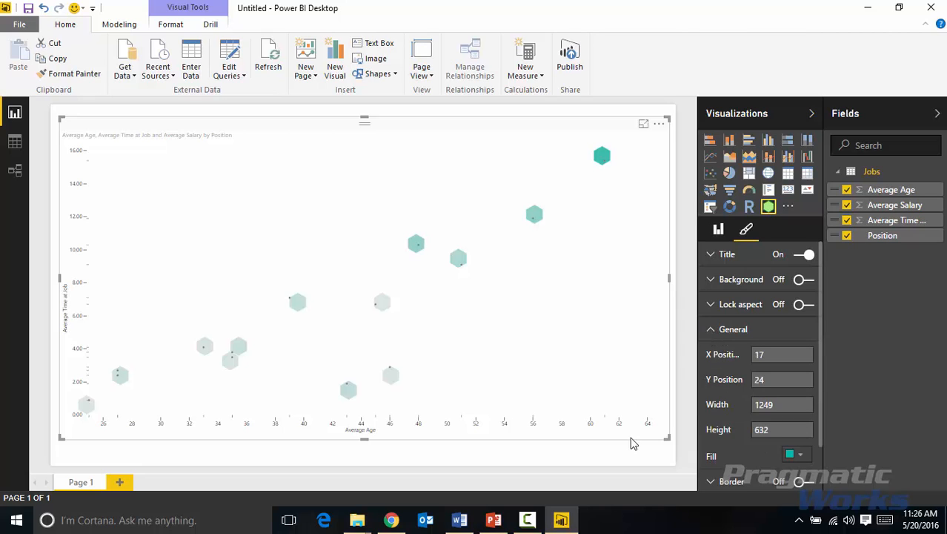
pyautogui.moveTo(741, 378)
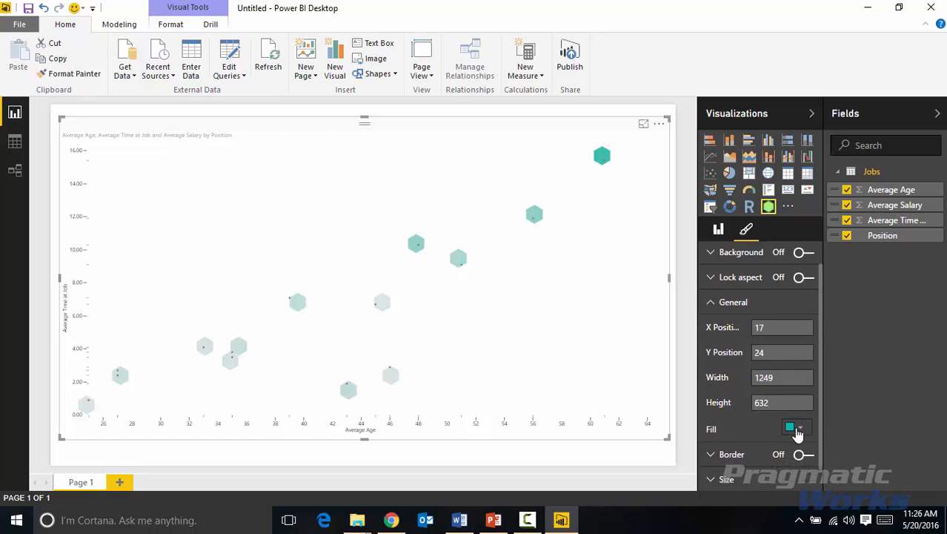
pyautogui.click(791, 428)
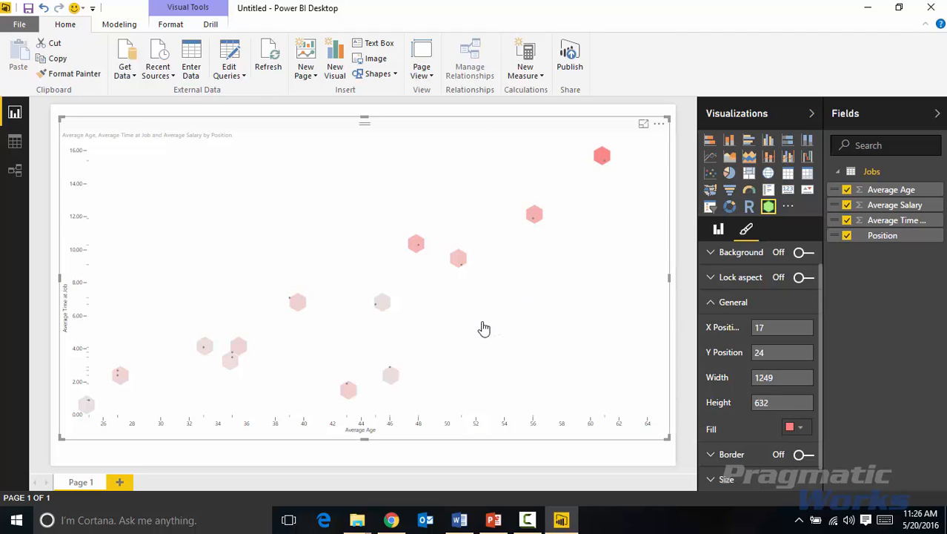
pyautogui.moveTo(478, 330)
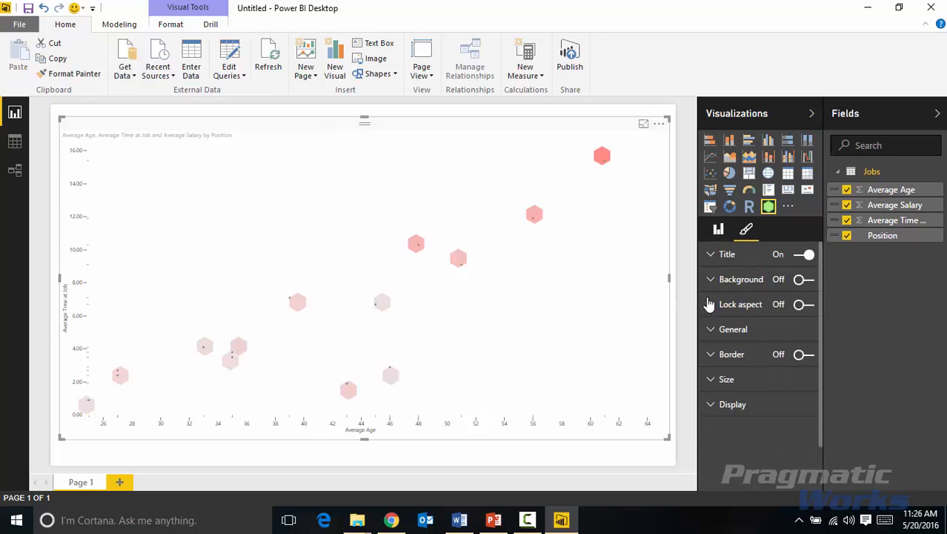
pyautogui.moveTo(800, 279)
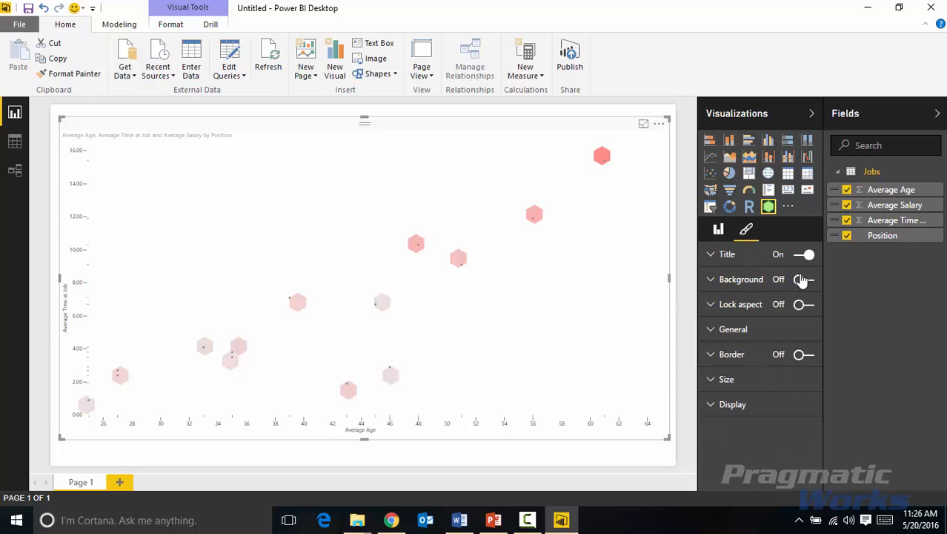
# - Turn on a light blue chart background at 95% transparency
pyautogui.click(803, 279)
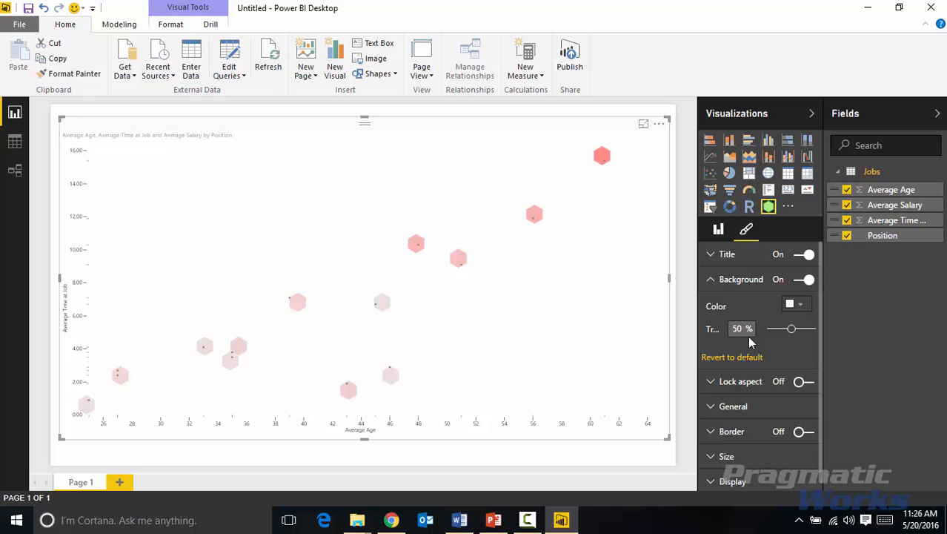
pyautogui.click(805, 304)
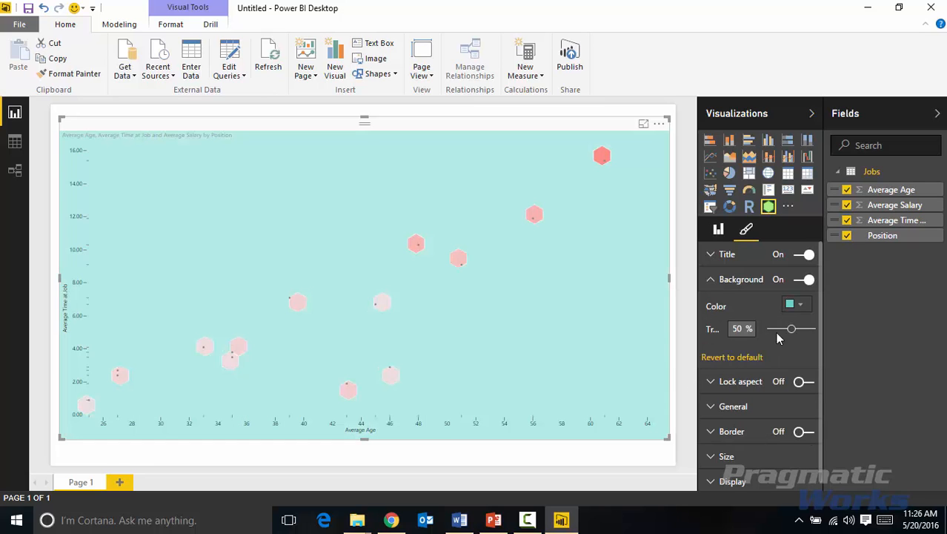
pyautogui.moveTo(791, 329); pyautogui.dragTo(799, 329)
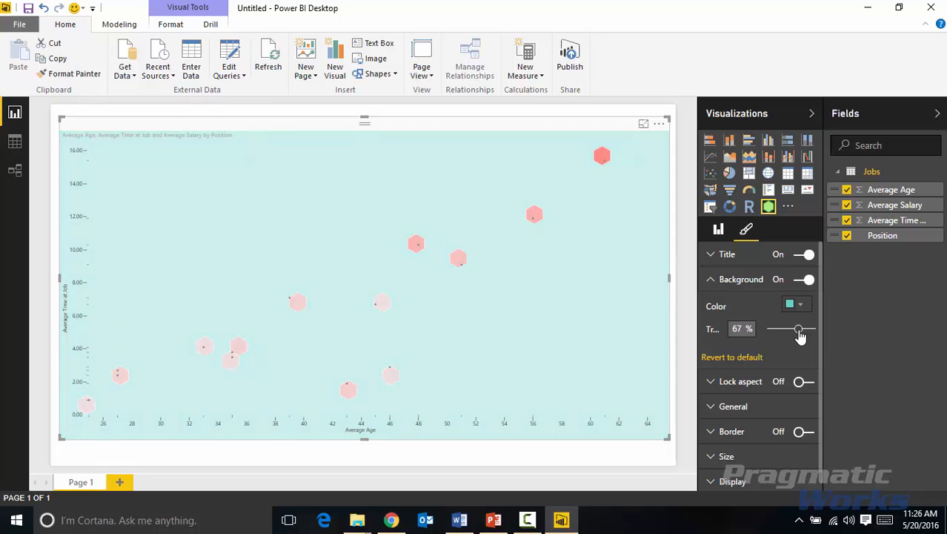
pyautogui.moveTo(799, 329); pyautogui.dragTo(810, 329)
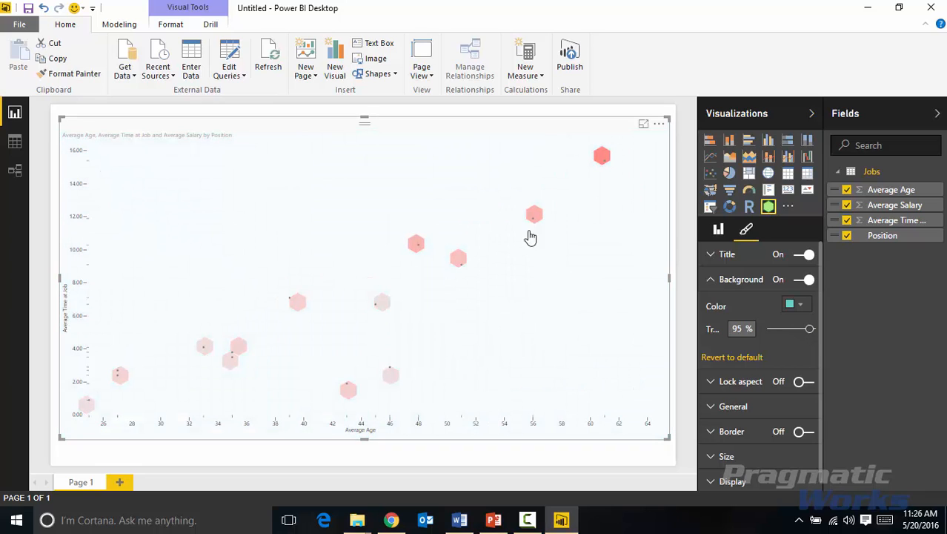
pyautogui.moveTo(572, 373)
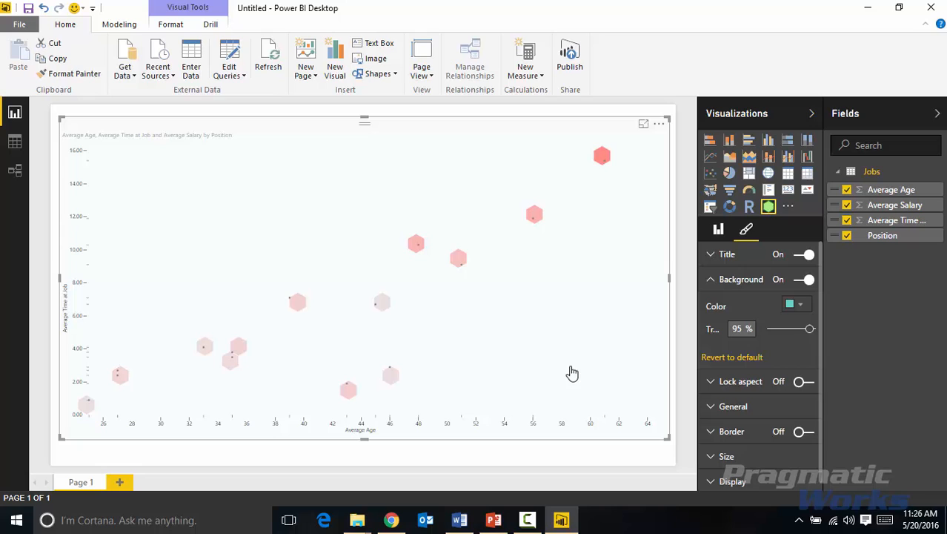
pyautogui.moveTo(709, 284)
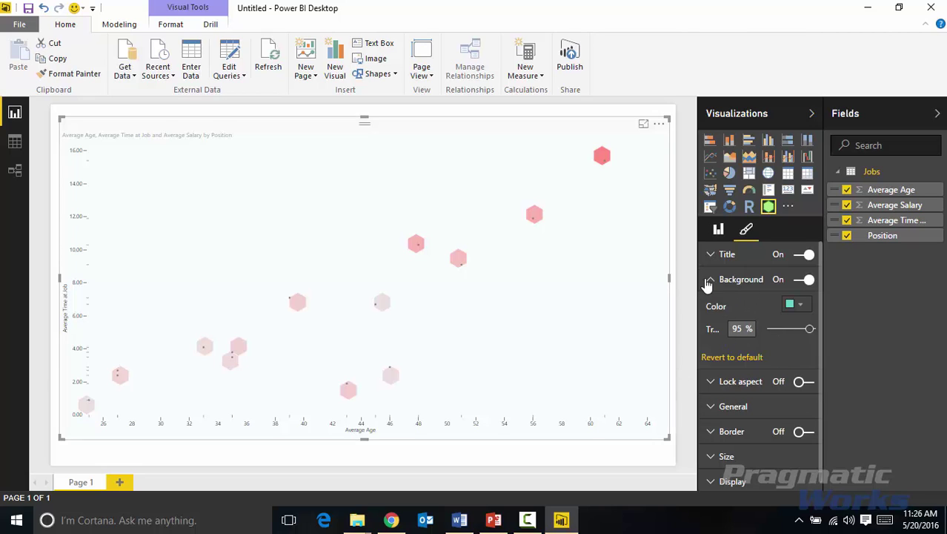
pyautogui.click(710, 279)
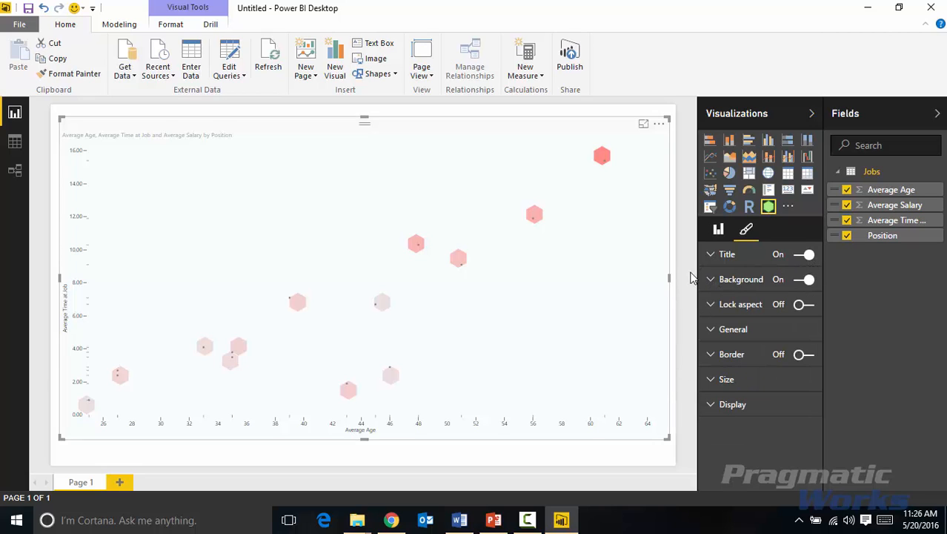
# - Raise the chart title's text size to 17 pt in the Title settings
pyautogui.click(726, 253)
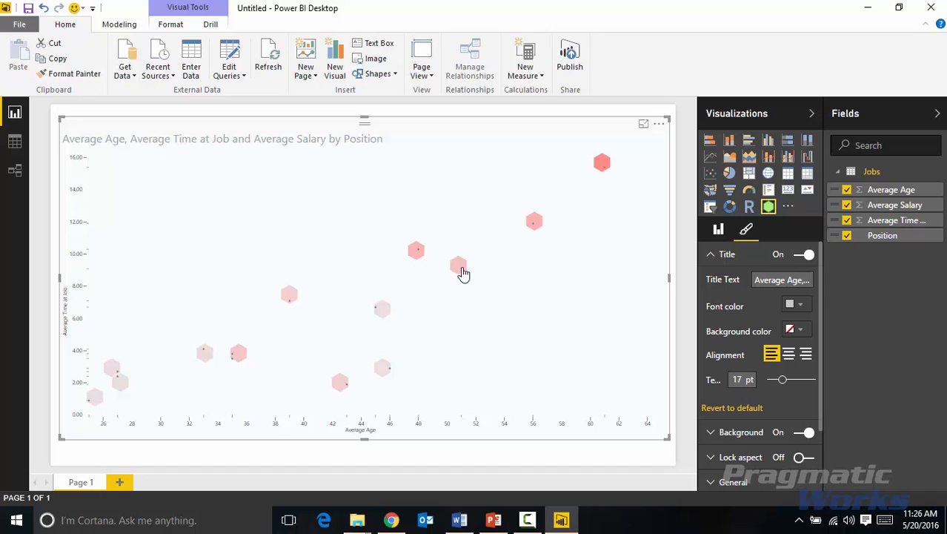
pyautogui.moveTo(461, 347)
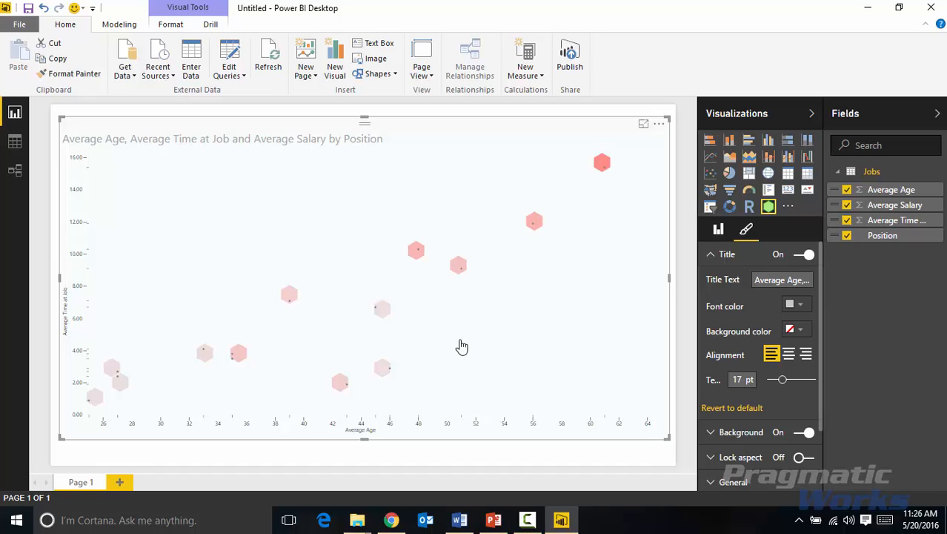
pyautogui.moveTo(461, 338)
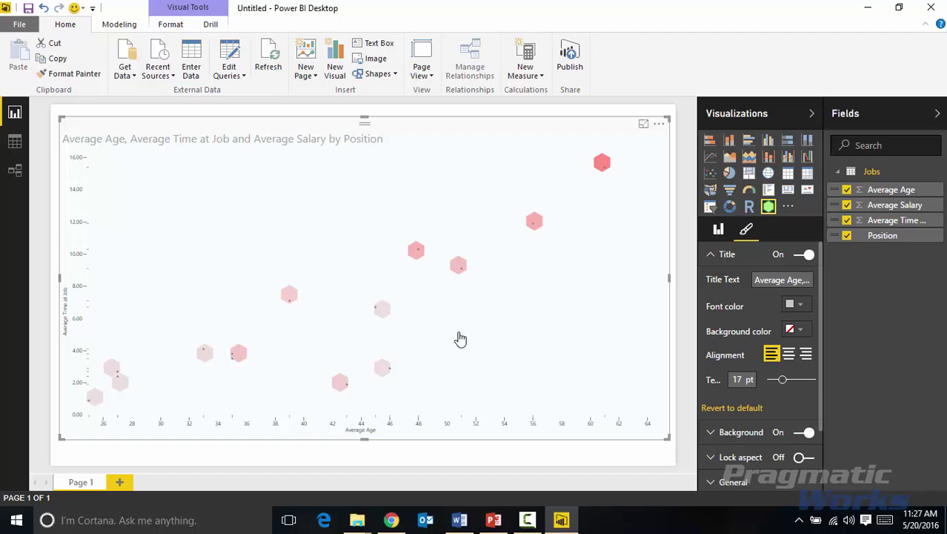
pyautogui.moveTo(494, 348)
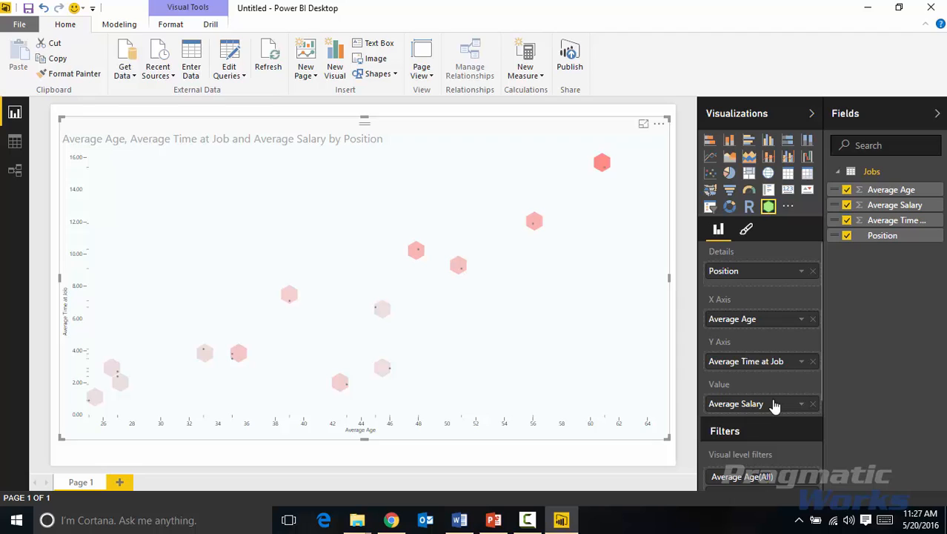
pyautogui.moveTo(736, 404)
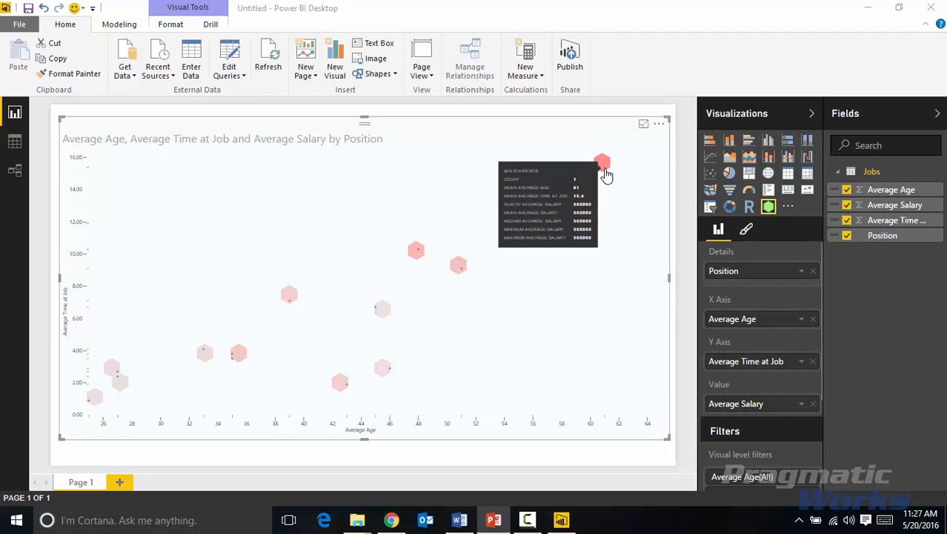
pyautogui.moveTo(599, 178)
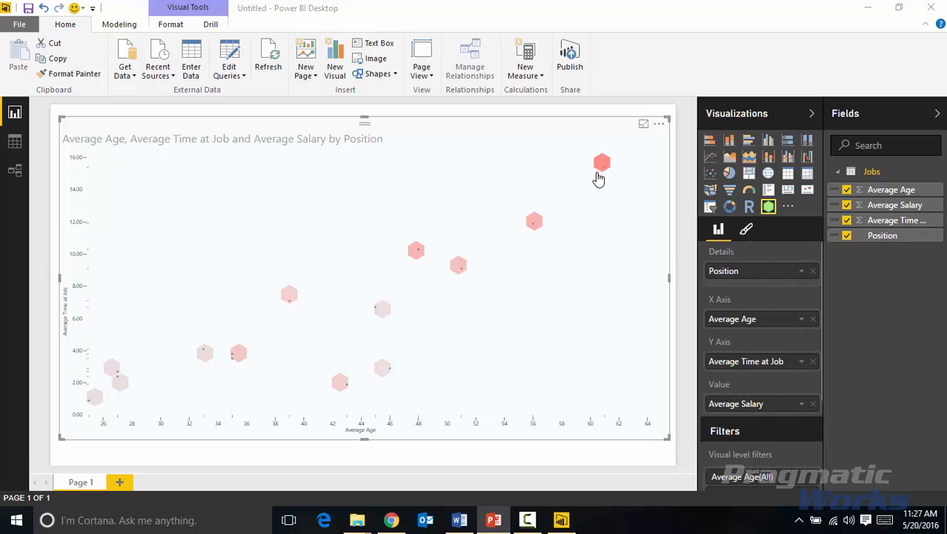
pyautogui.moveTo(591, 199)
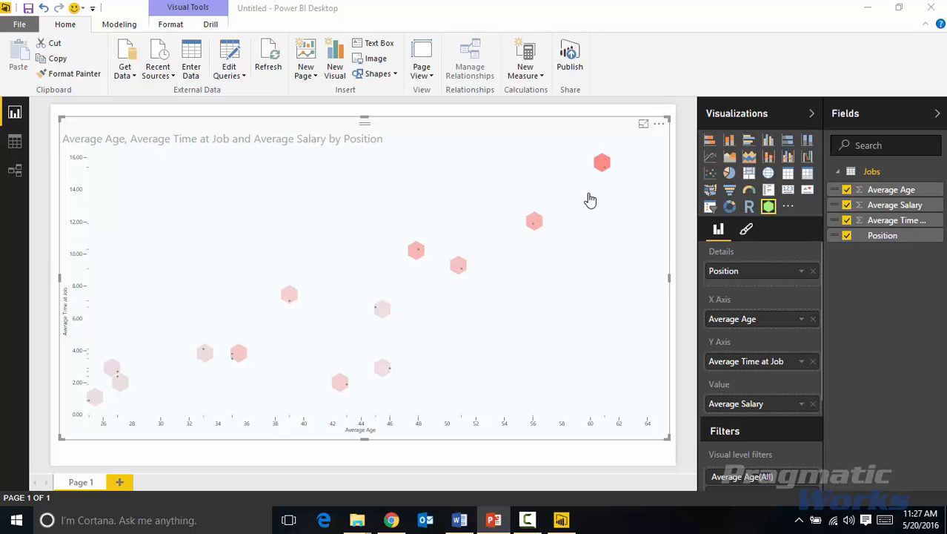
pyautogui.moveTo(607, 187)
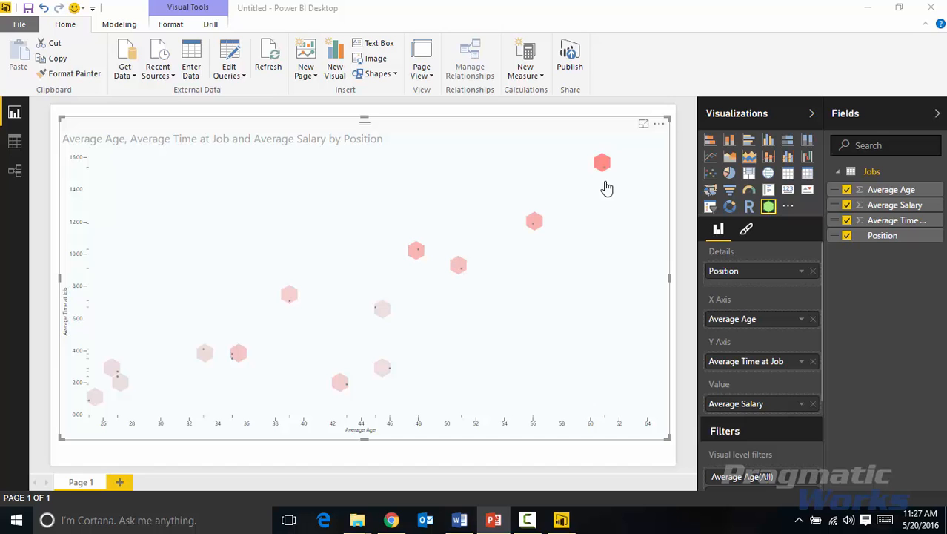
pyautogui.moveTo(600, 194)
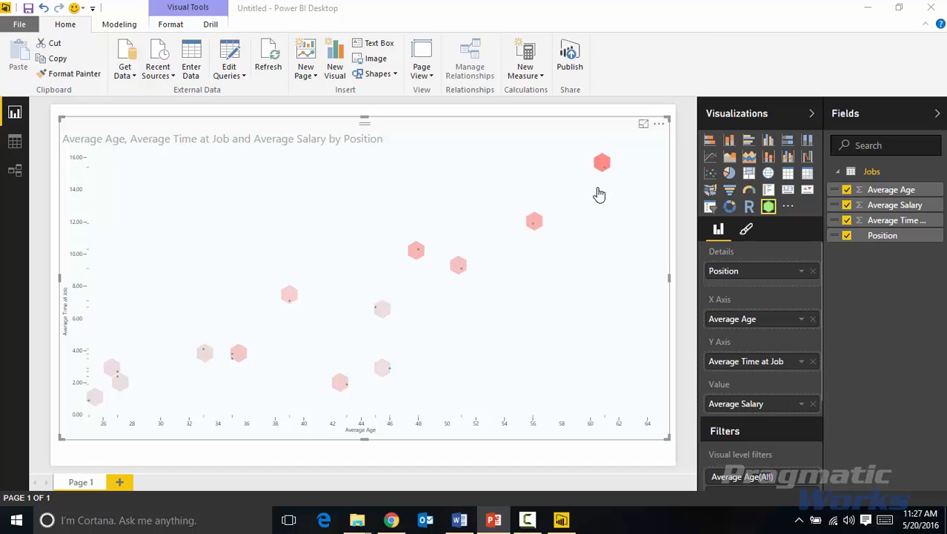